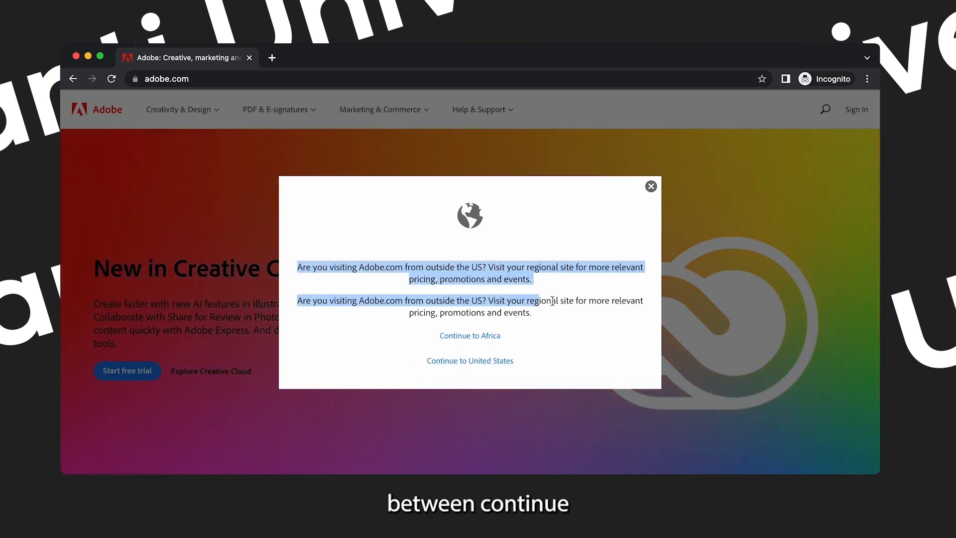
# Continue to the Adobe Africa site and go to Sign in
pyautogui.click(469, 335)
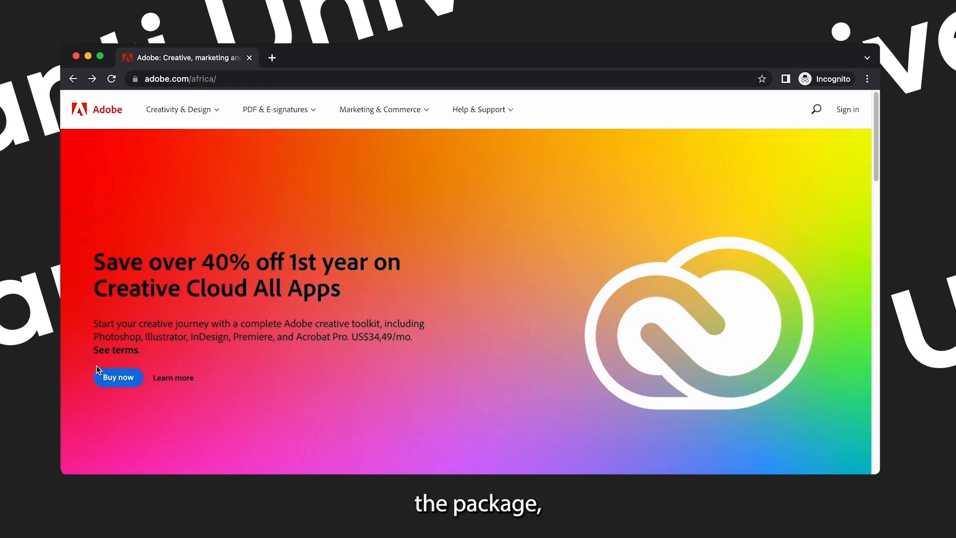
pyautogui.moveTo(860, 109)
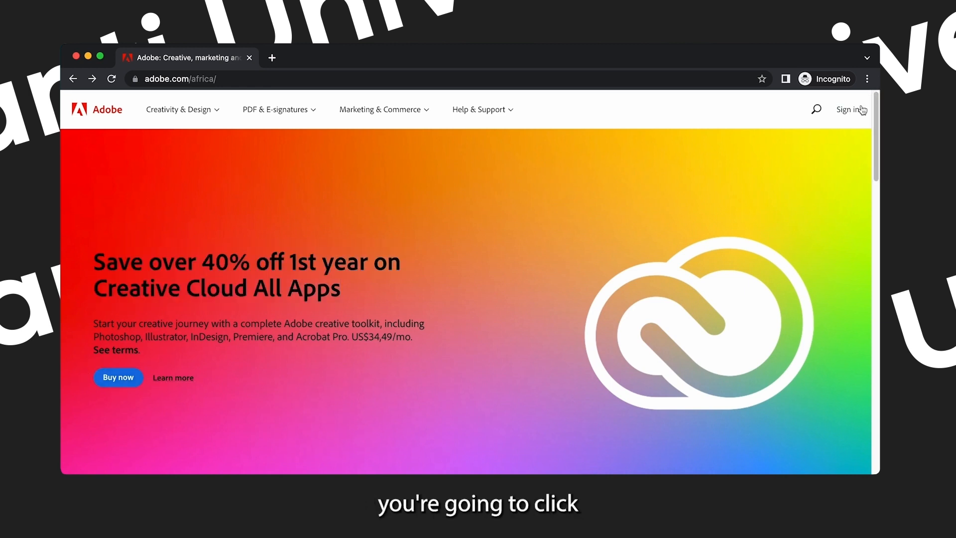
pyautogui.click(847, 109)
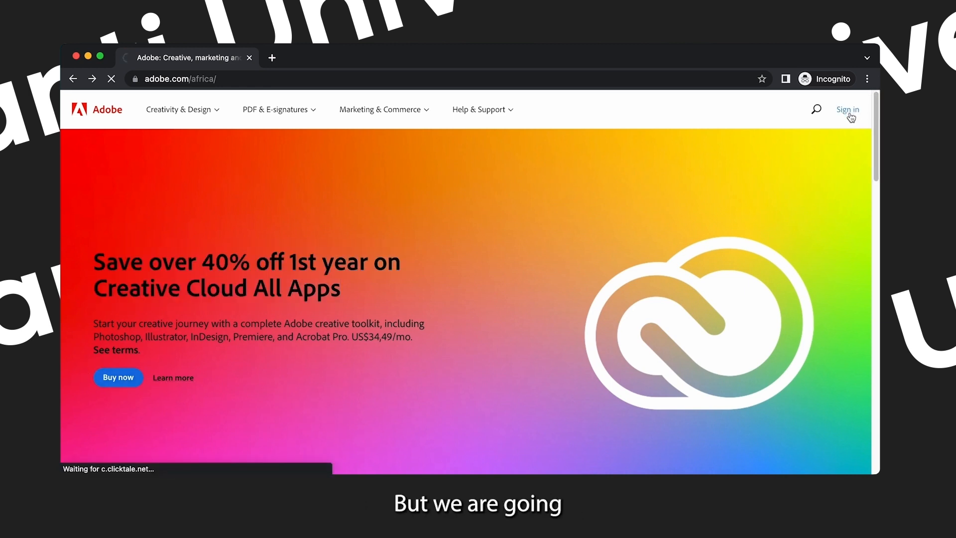
pyautogui.click(847, 110)
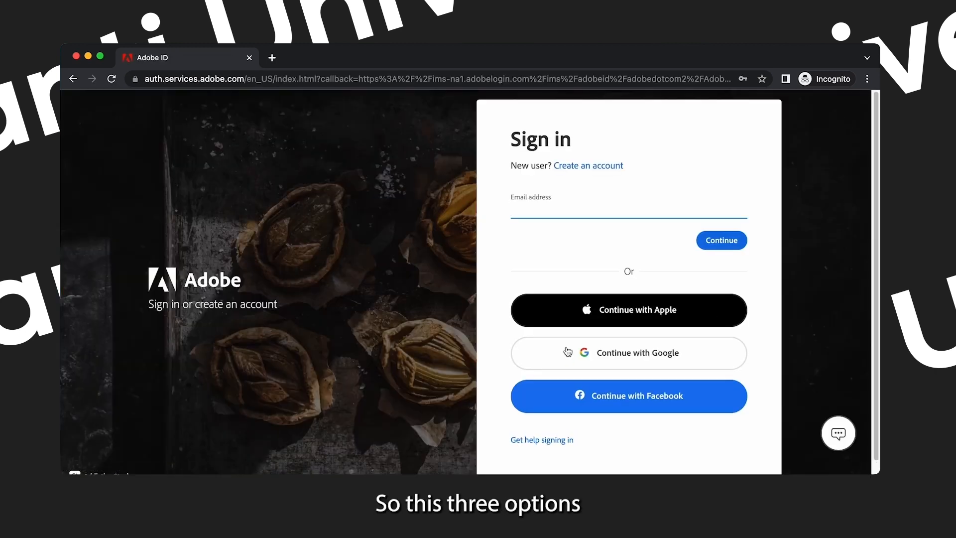
pyautogui.moveTo(663, 359)
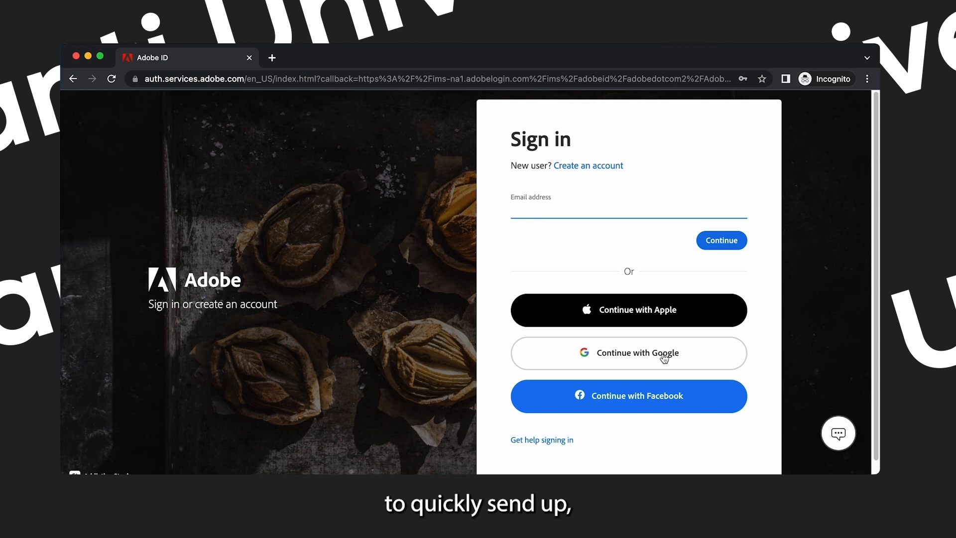
pyautogui.moveTo(693, 389)
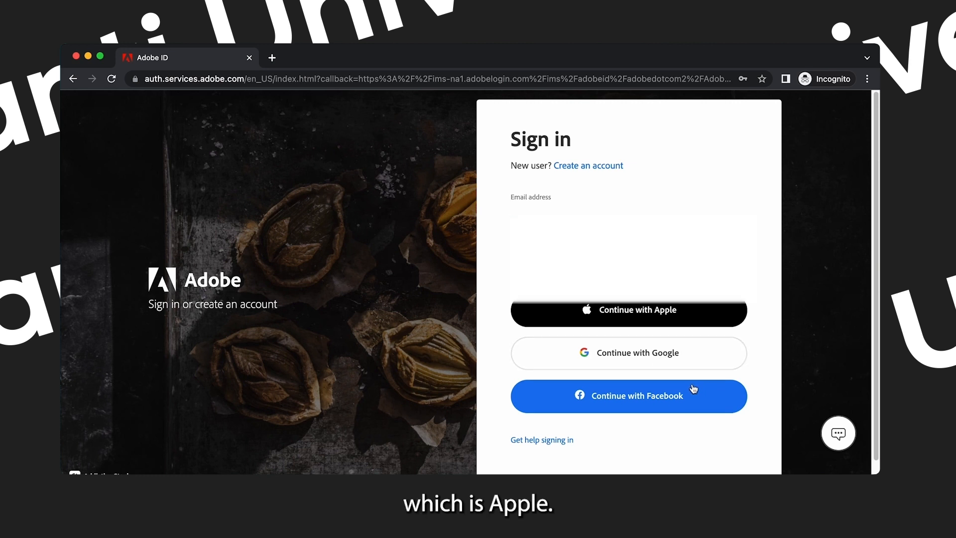
pyautogui.moveTo(548, 198)
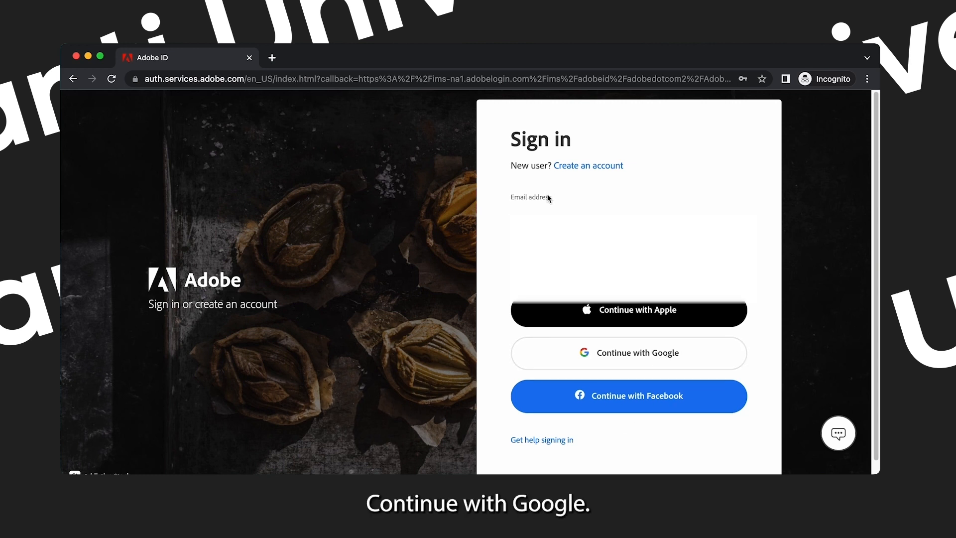
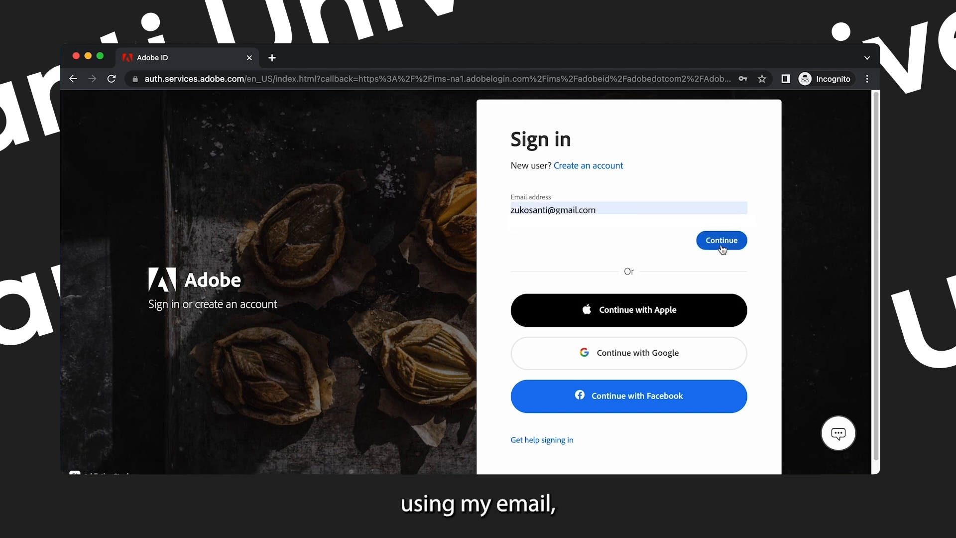
pyautogui.click(721, 240)
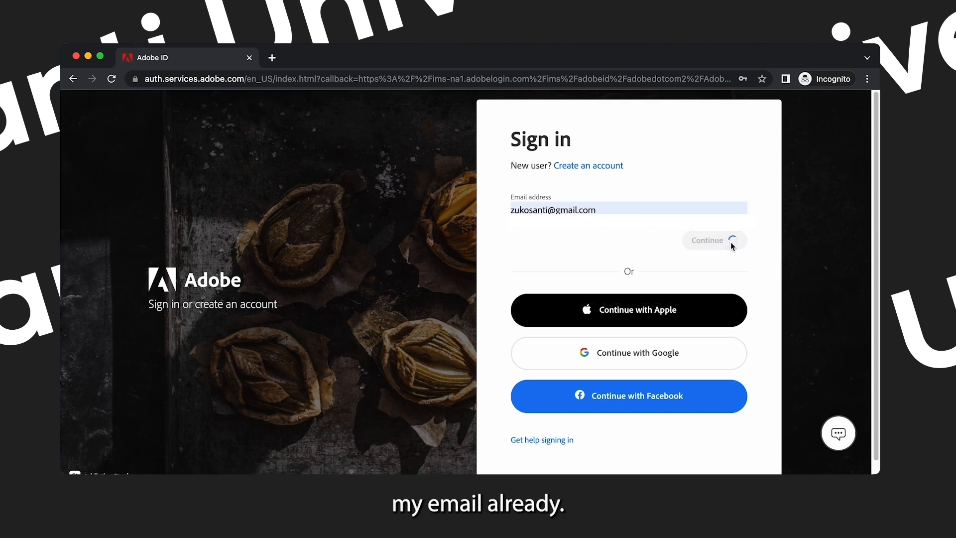
pyautogui.click(714, 239)
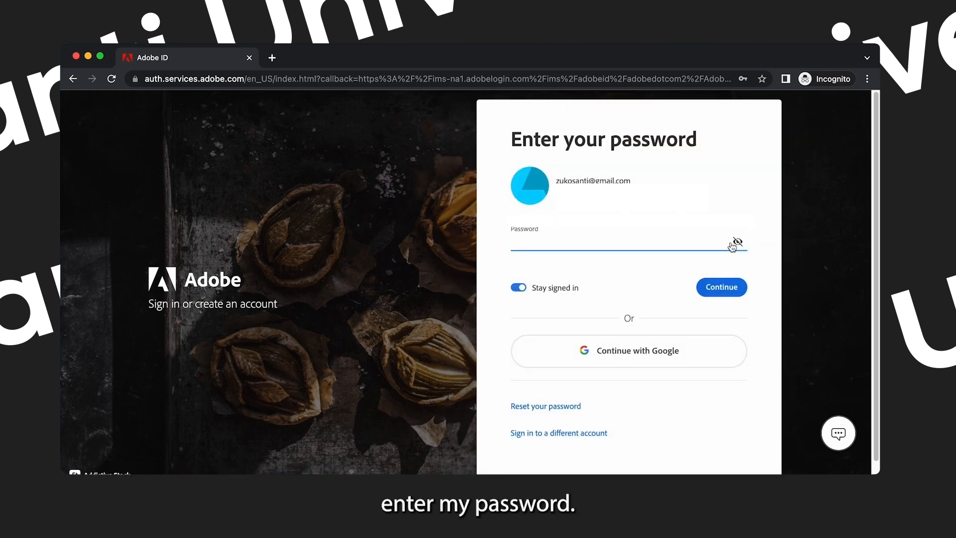
pyautogui.write('•')
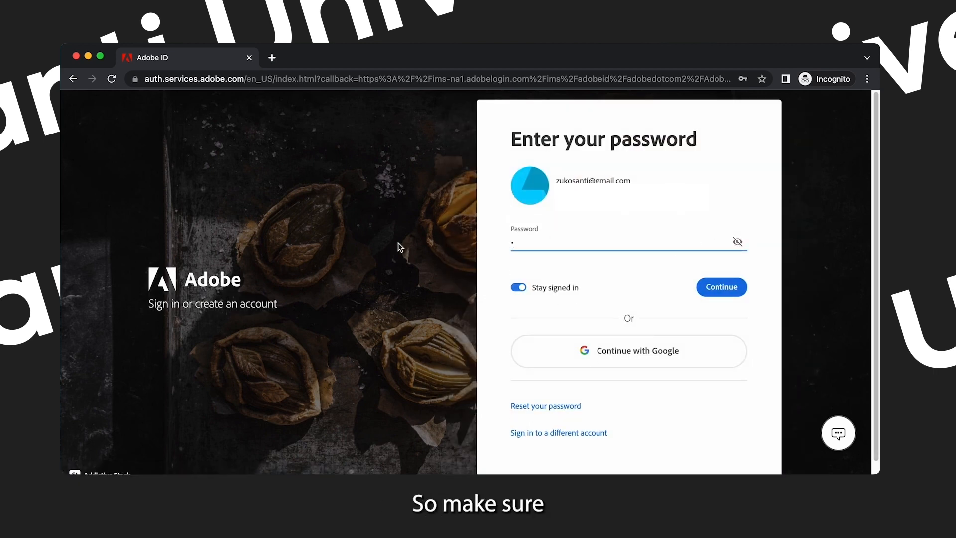
pyautogui.write('password')
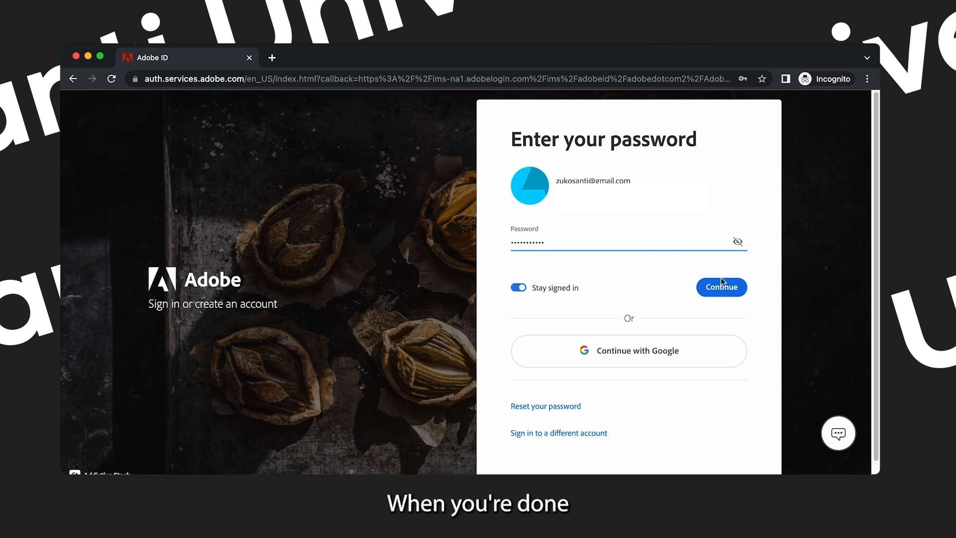
pyautogui.click(722, 288)
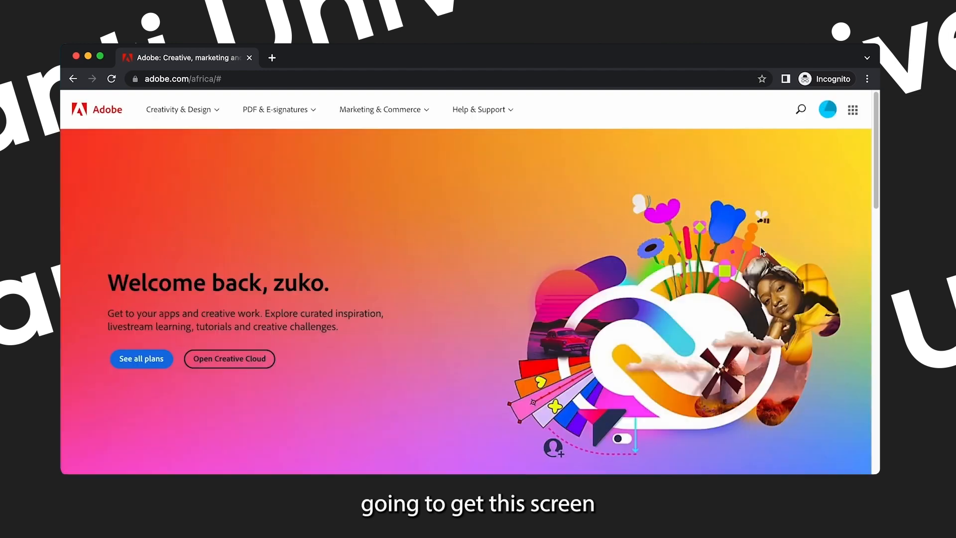
pyautogui.moveTo(505, 258)
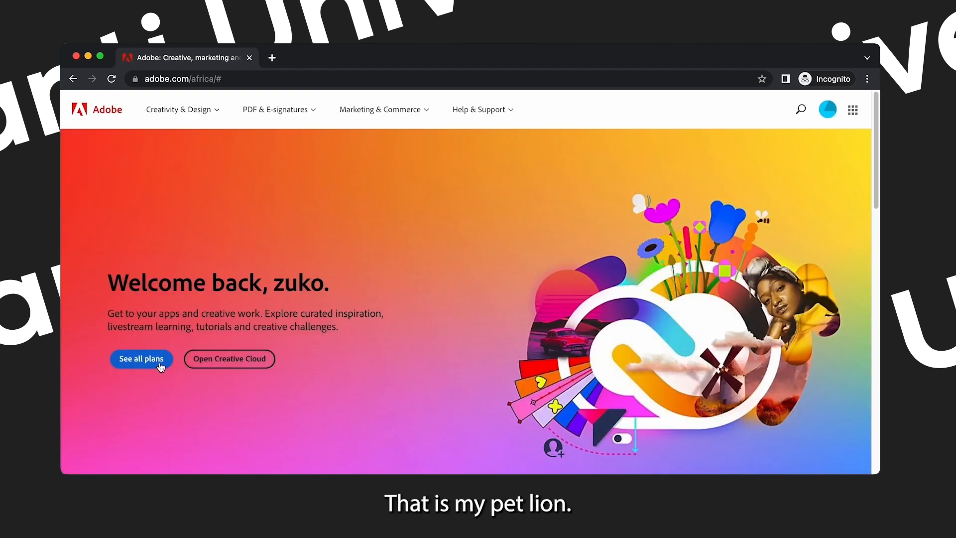
pyautogui.moveTo(229, 359)
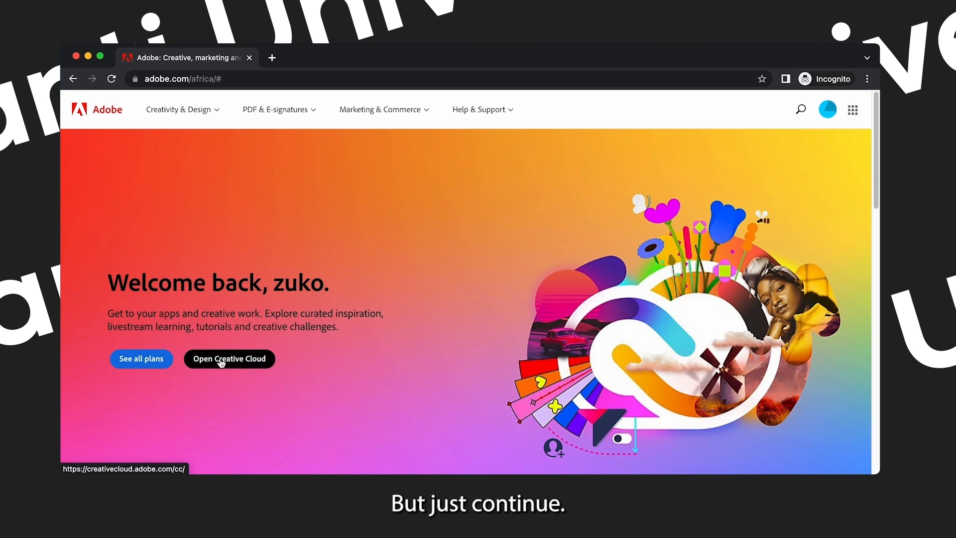
pyautogui.click(229, 358)
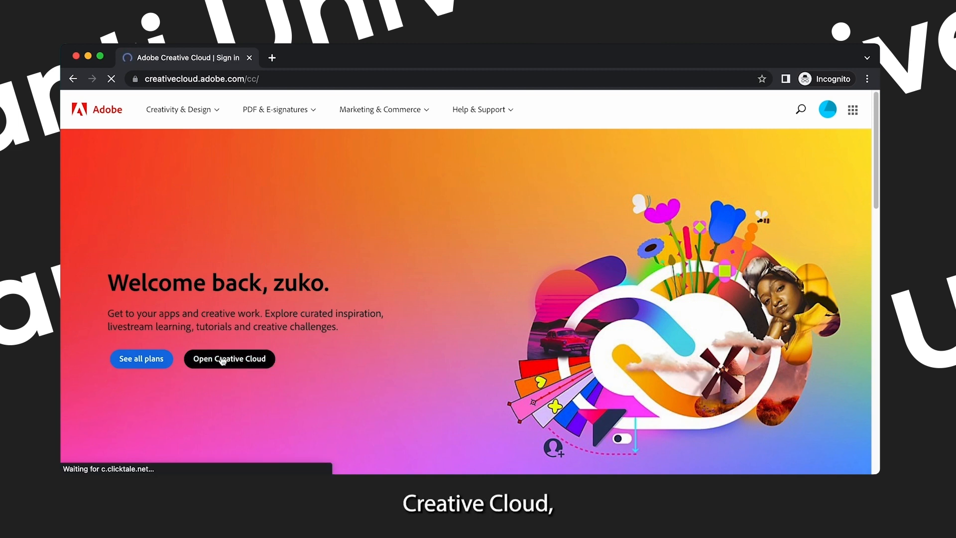
# Load the Creative Cloud home and page the Suggested apps carousel forward and back
pyautogui.click(228, 359)
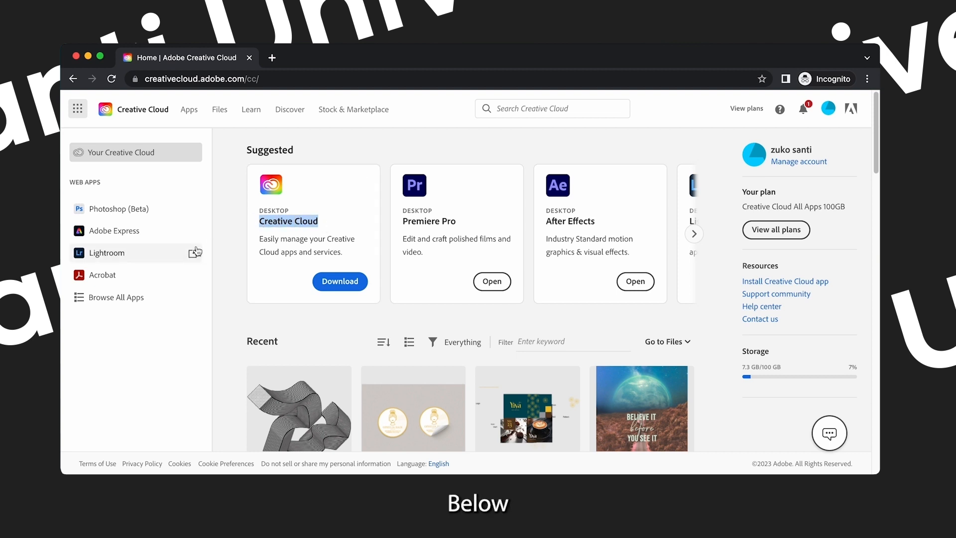
pyautogui.moveTo(346, 263)
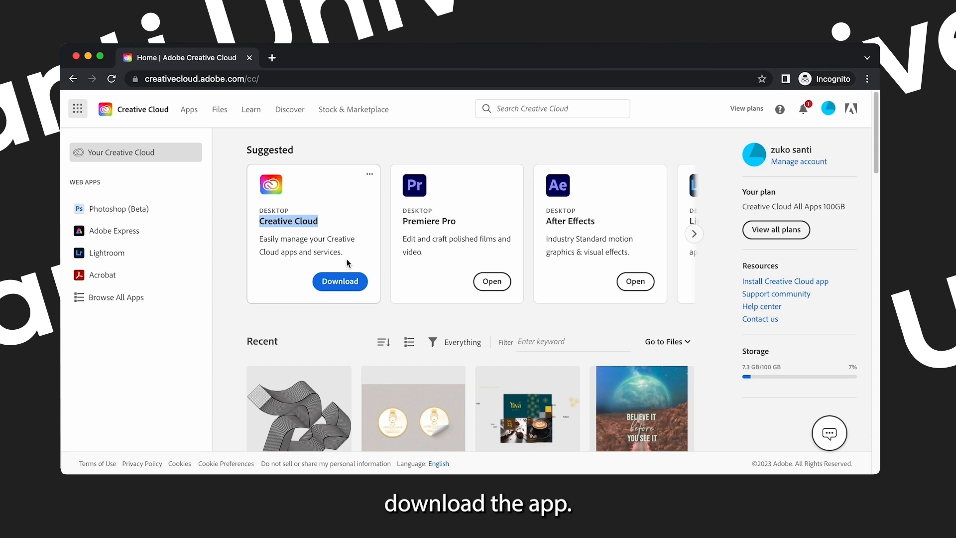
pyautogui.moveTo(693, 233)
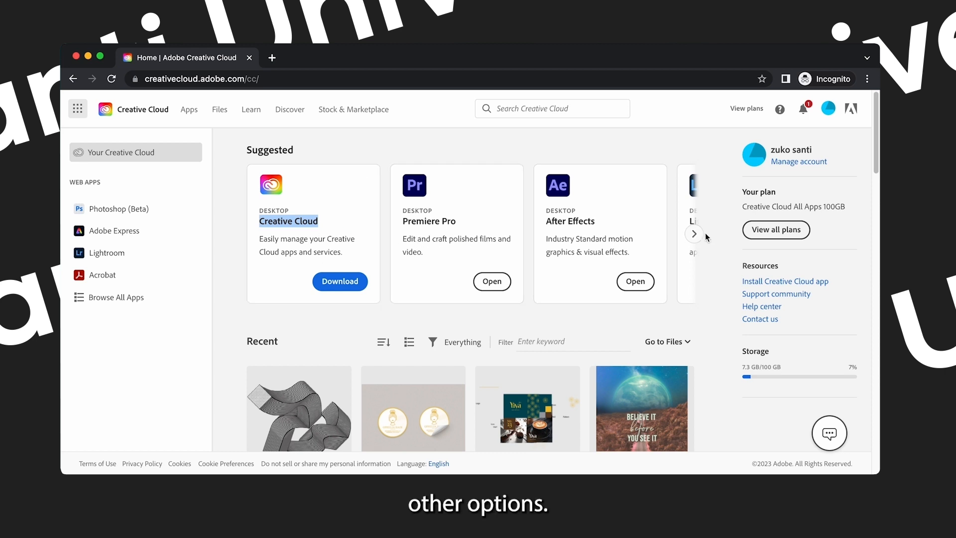
pyautogui.click(693, 234)
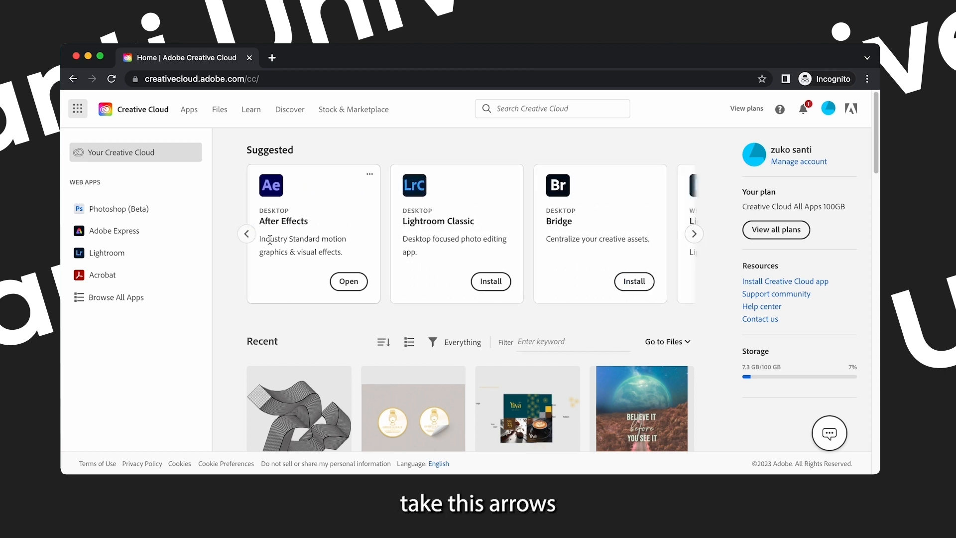
pyautogui.click(245, 233)
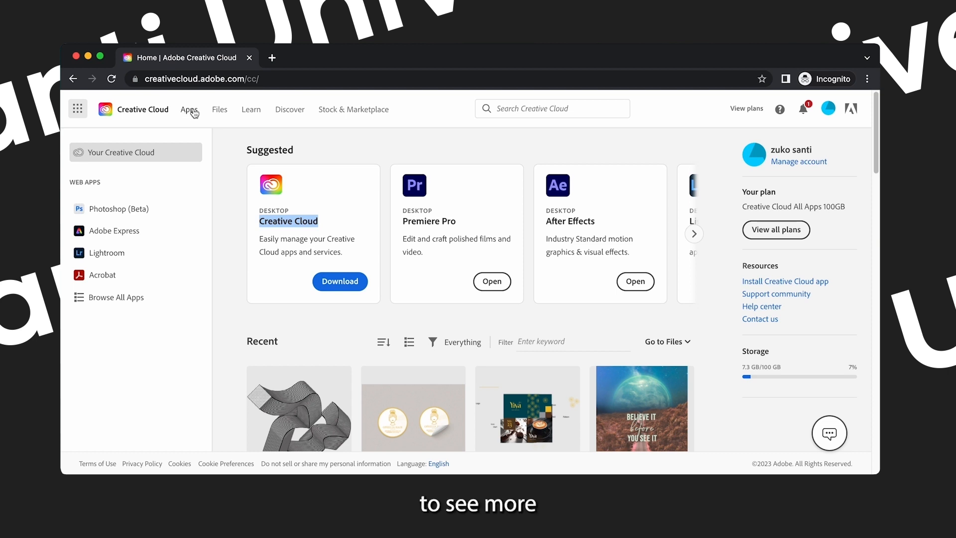
pyautogui.click(189, 109)
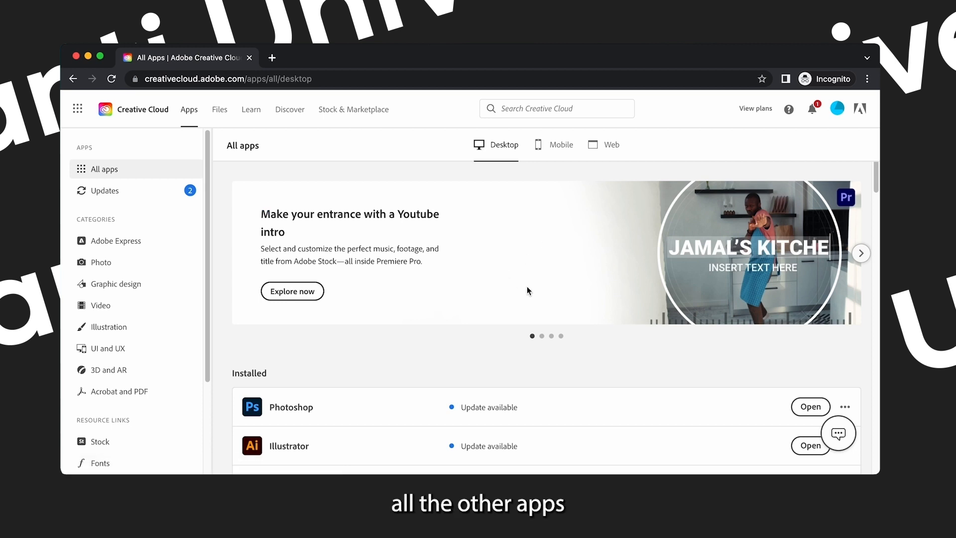
pyautogui.scroll(-3)
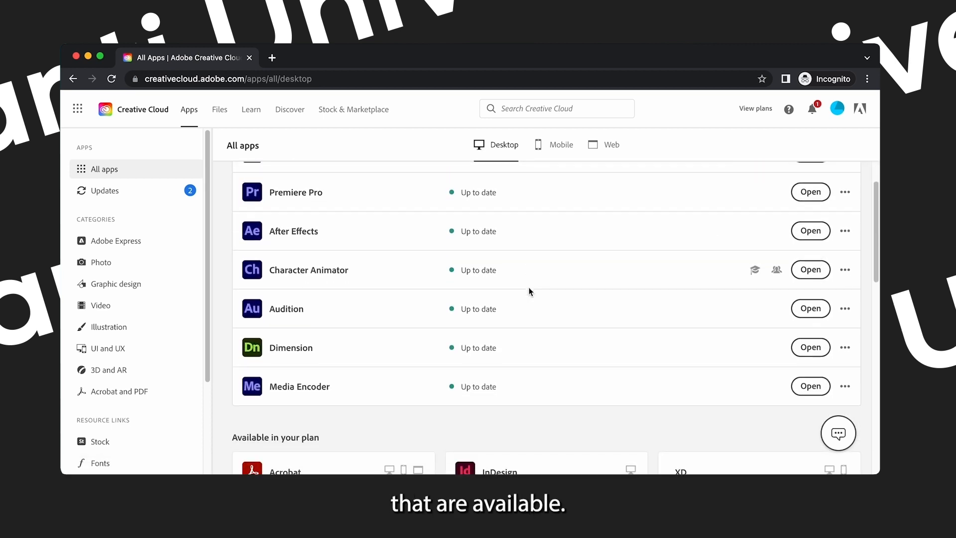
pyautogui.scroll(-3)
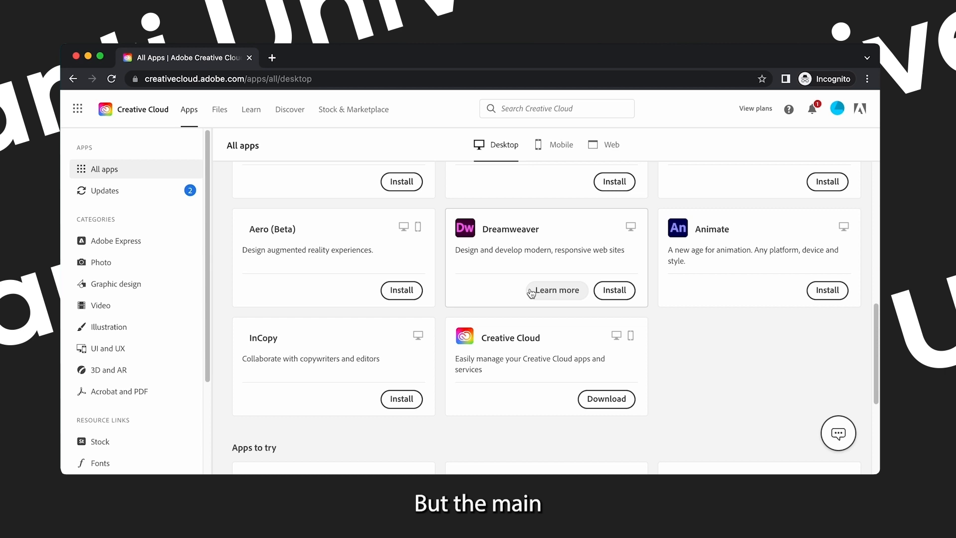
pyautogui.scroll(-3)
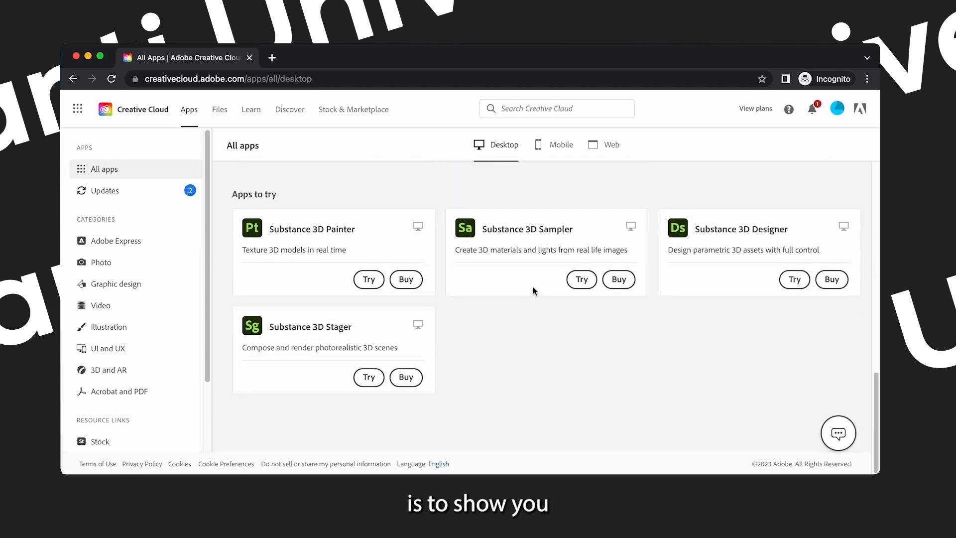
pyautogui.scroll(3)
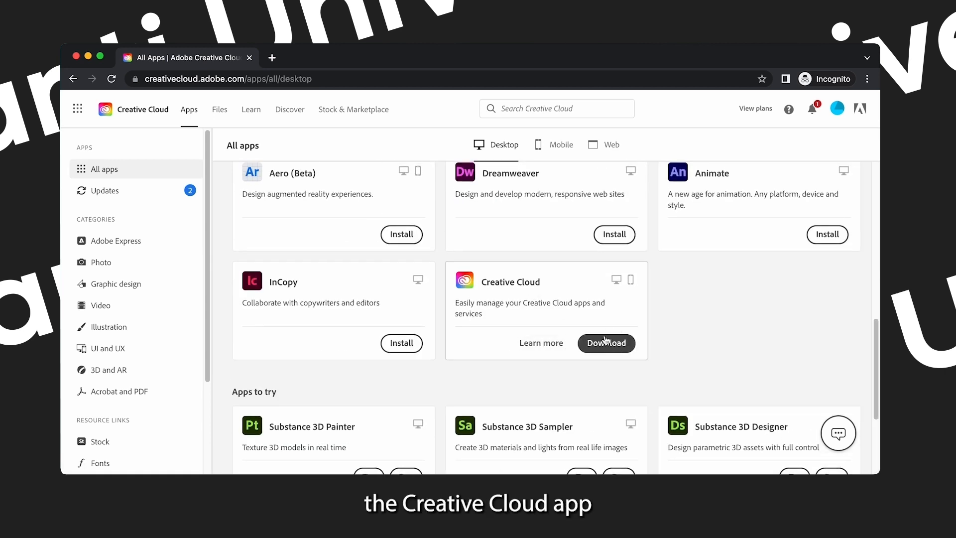
pyautogui.scroll(3)
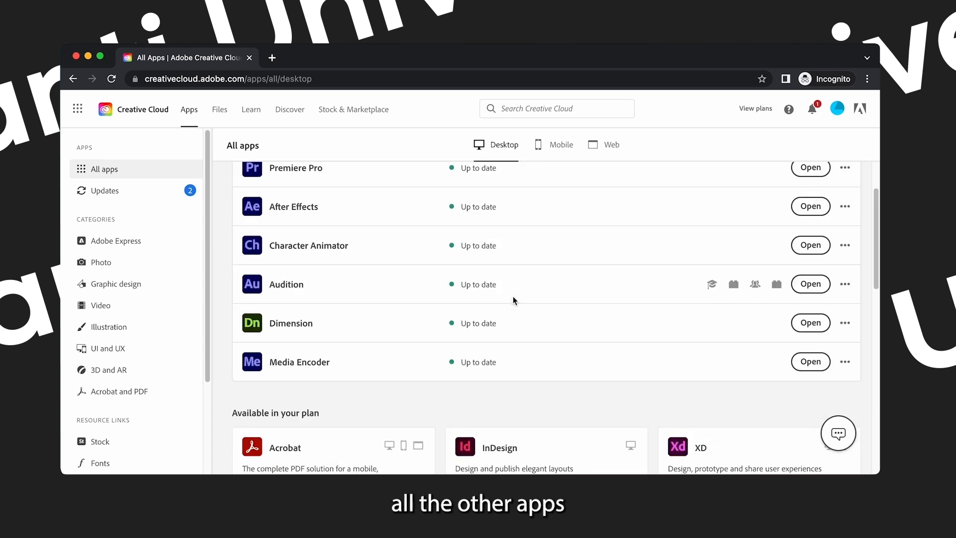
pyautogui.scroll(3)
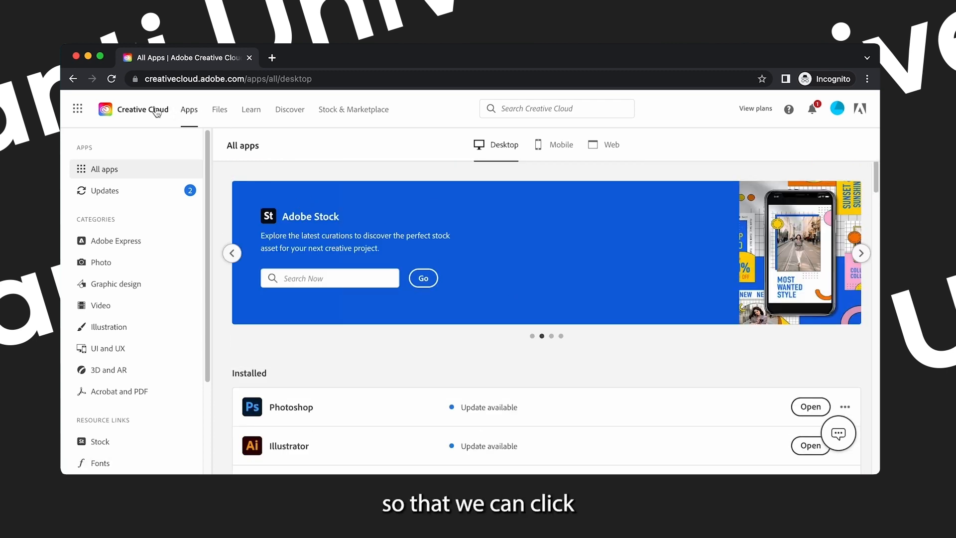
# Download the Creative Cloud installer to the Desktop and open the .dmg
pyautogui.click(140, 109)
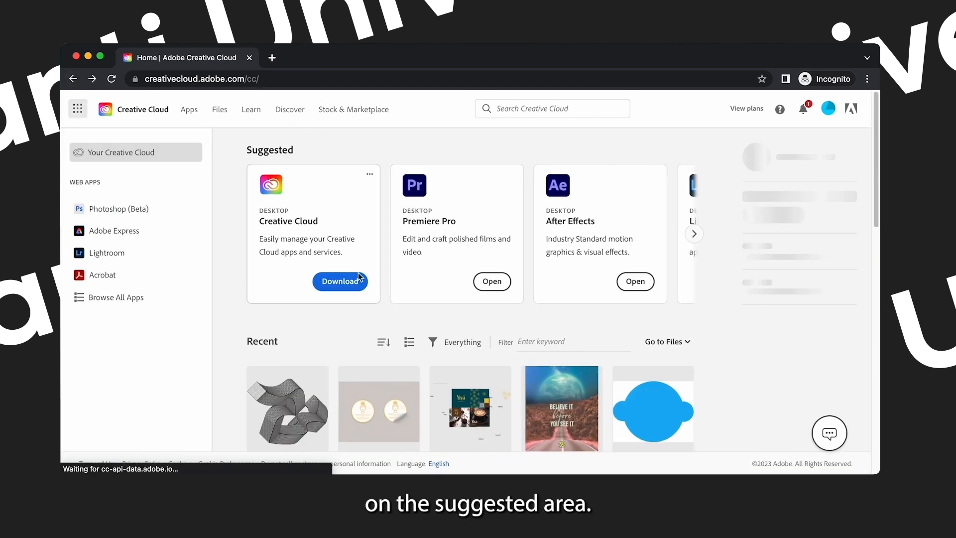
pyautogui.click(828, 108)
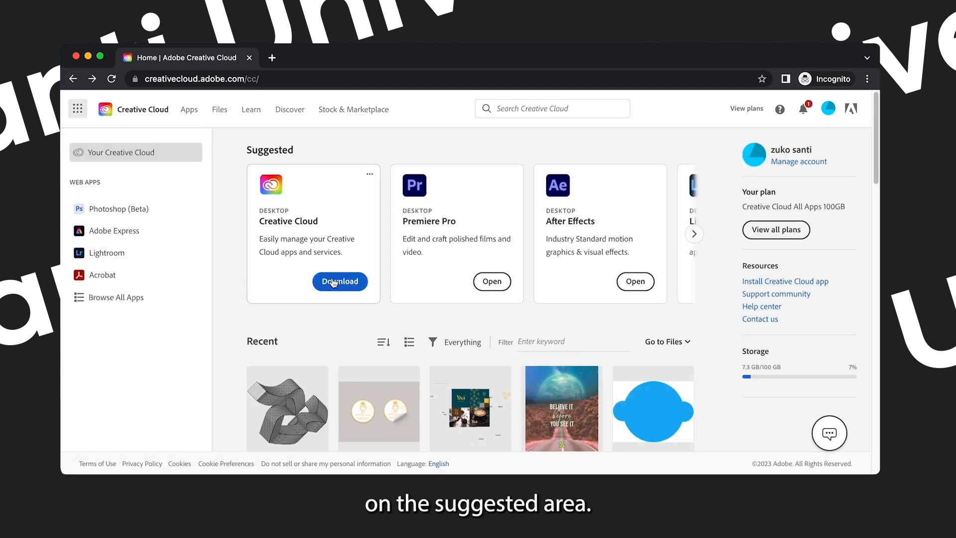
pyautogui.click(340, 281)
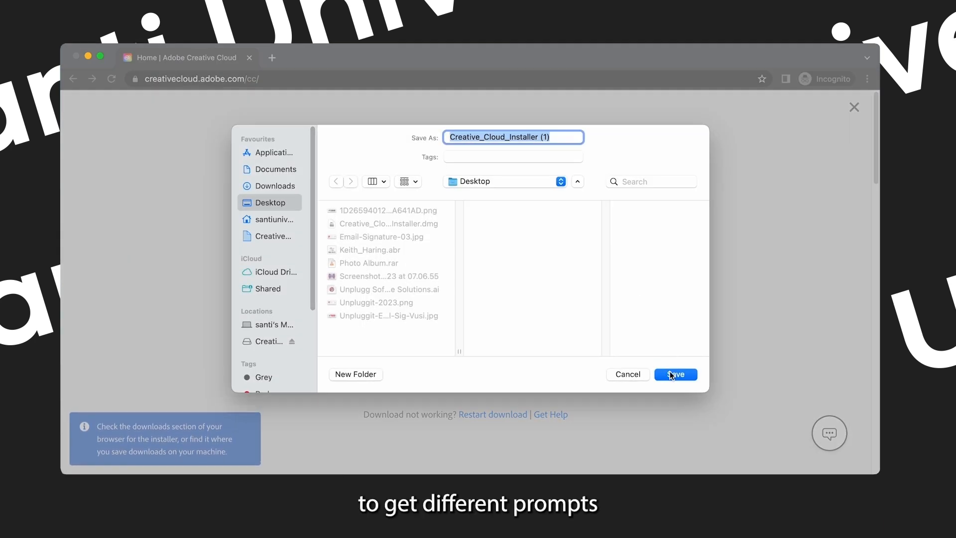
pyautogui.moveTo(689, 381)
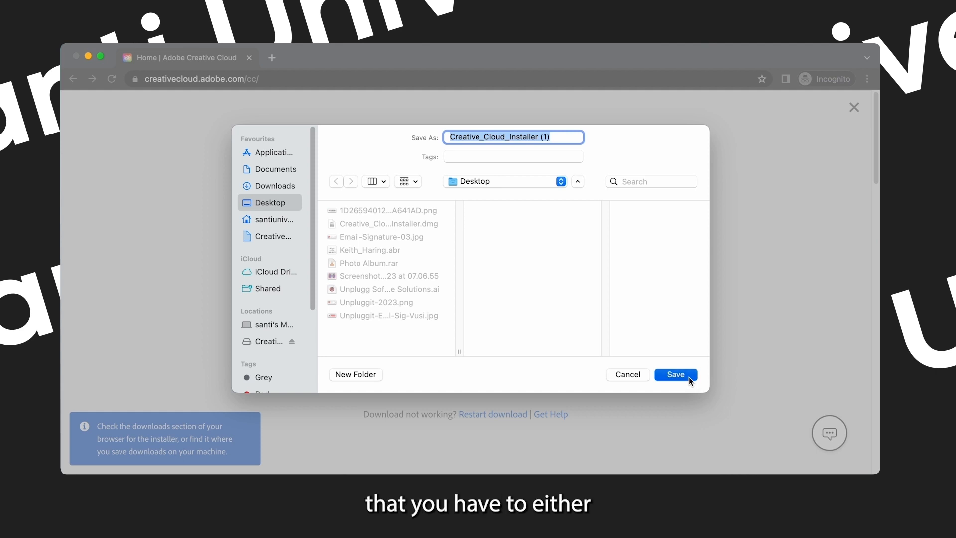
pyautogui.click(675, 374)
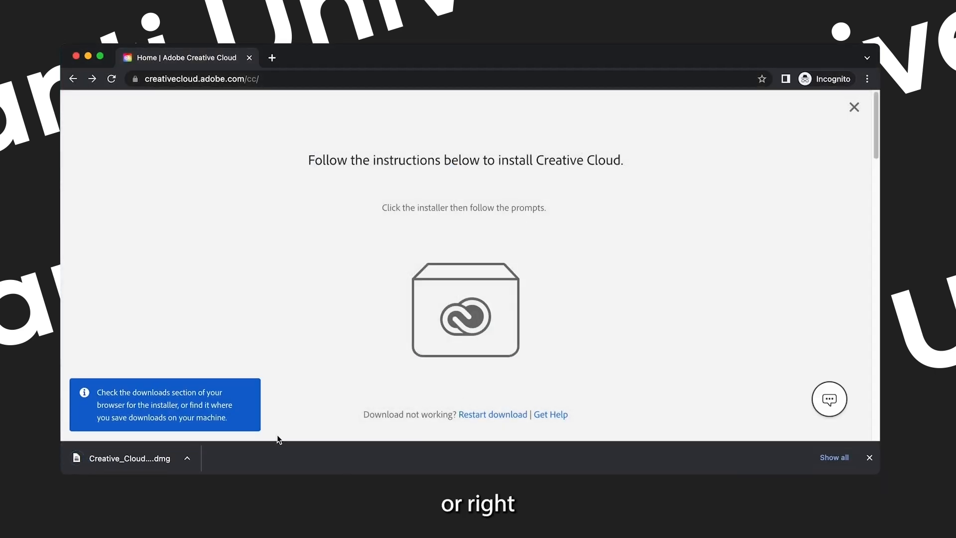
pyautogui.click(128, 458)
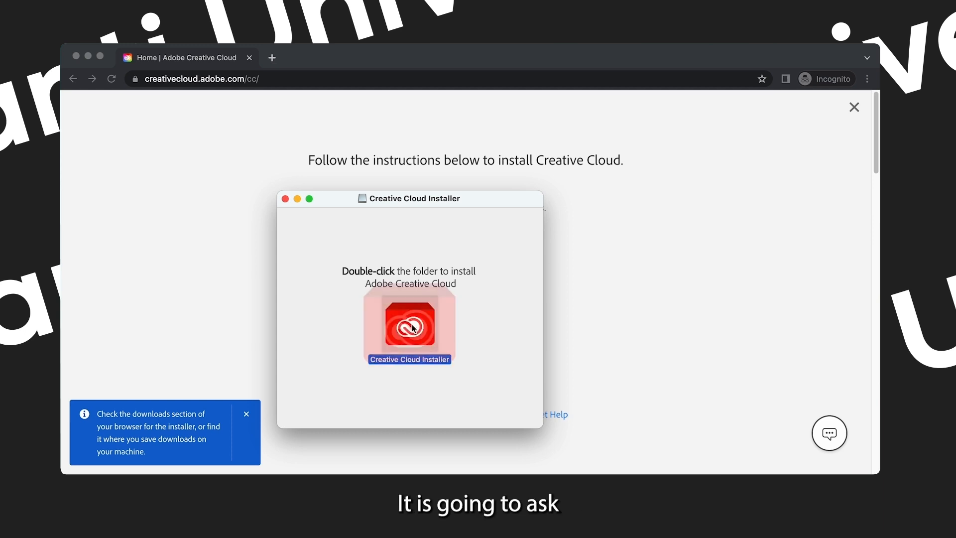
# Double-click the Creative Cloud Installer icon and approve opening it
pyautogui.doubleClick(410, 327)
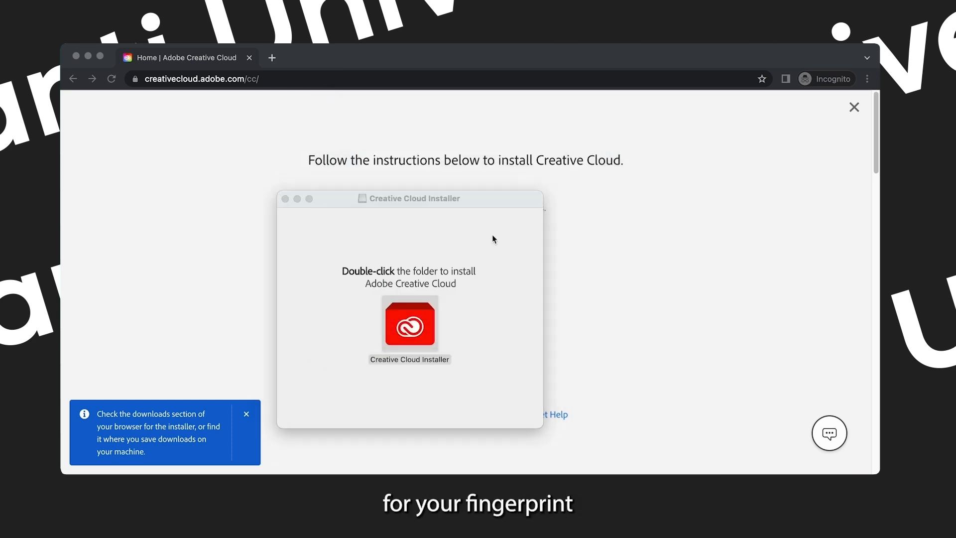
pyautogui.doubleClick(410, 323)
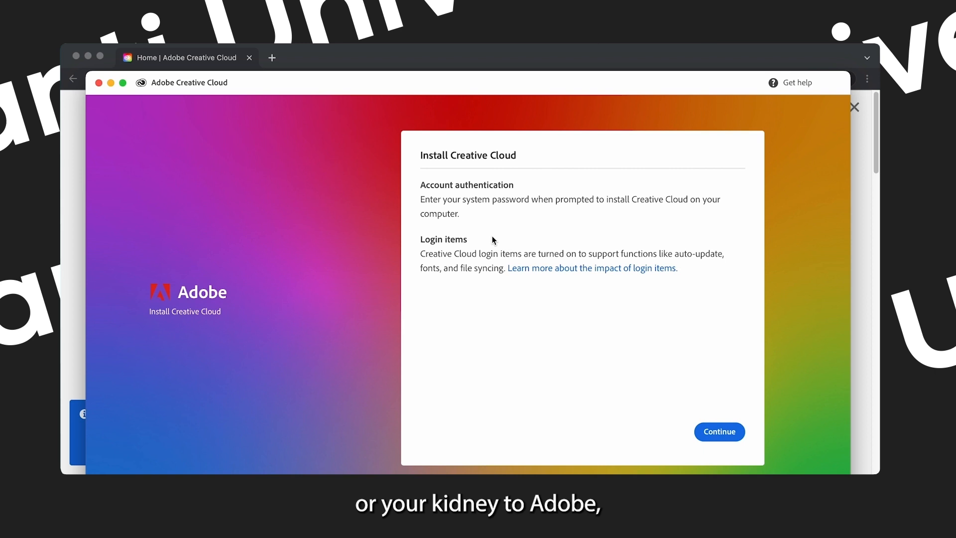
pyautogui.moveTo(491, 194)
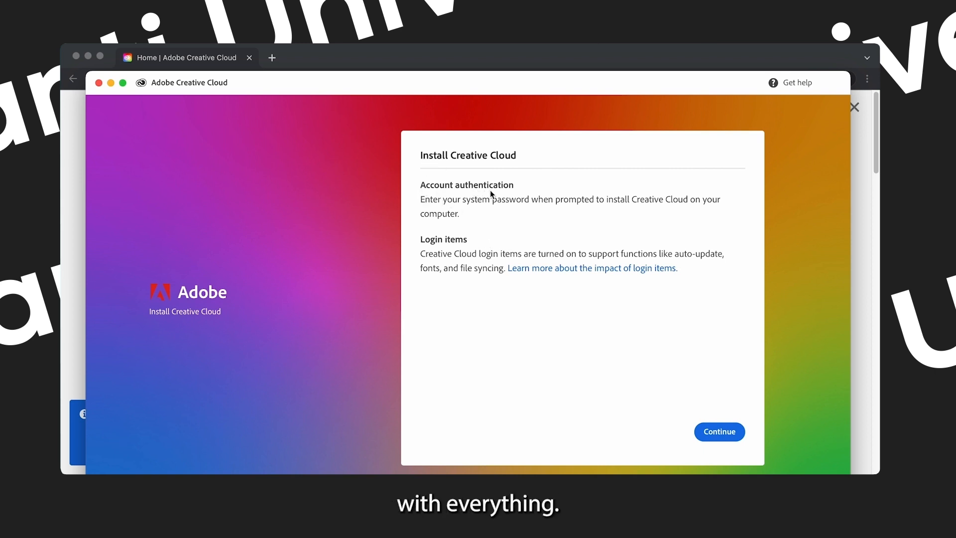
pyautogui.moveTo(622, 204)
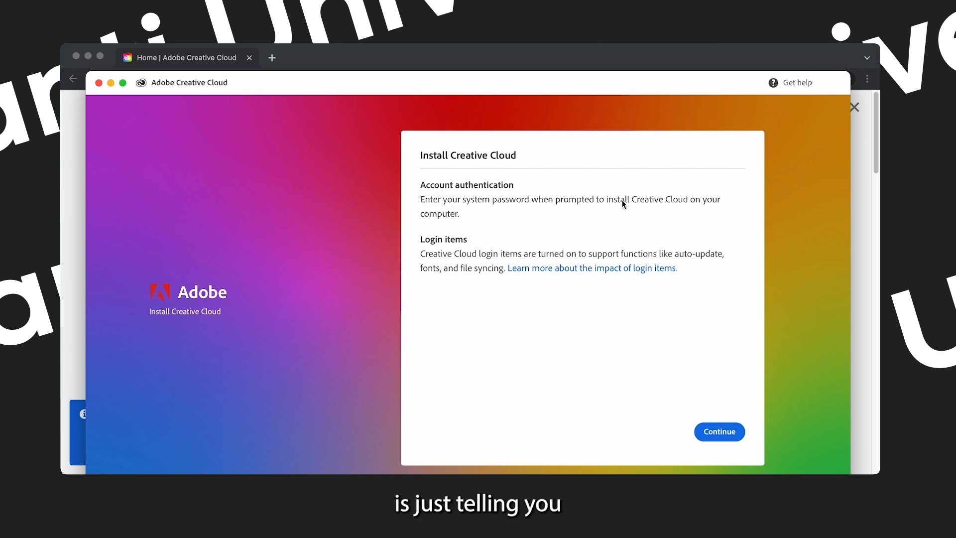
pyautogui.moveTo(515, 332)
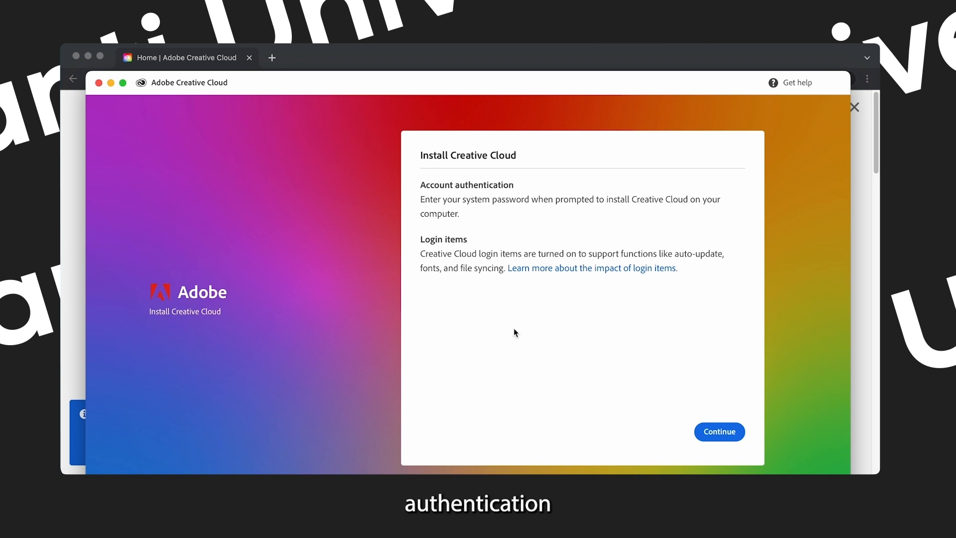
# Continue past the authentication and login-items notice to install Creative Cloud
pyautogui.click(719, 432)
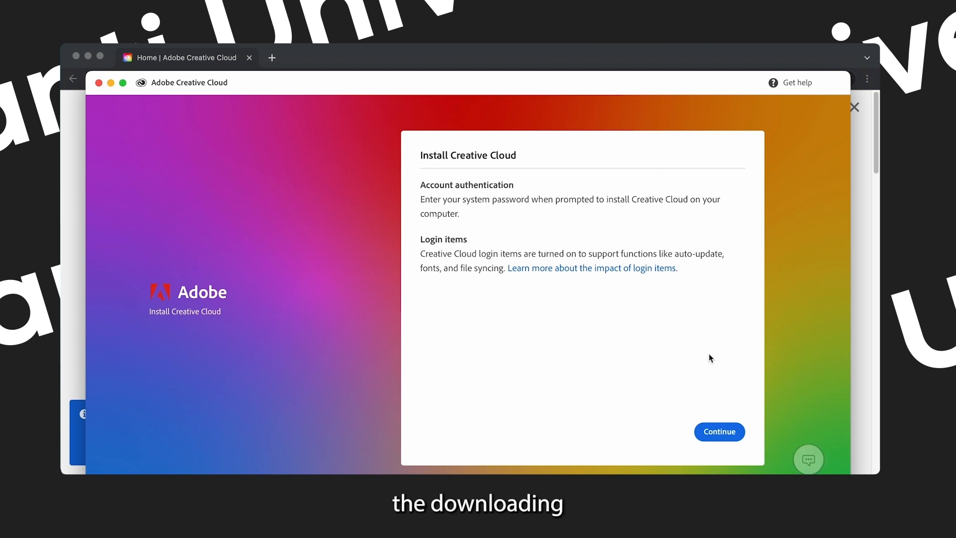
pyautogui.click(719, 431)
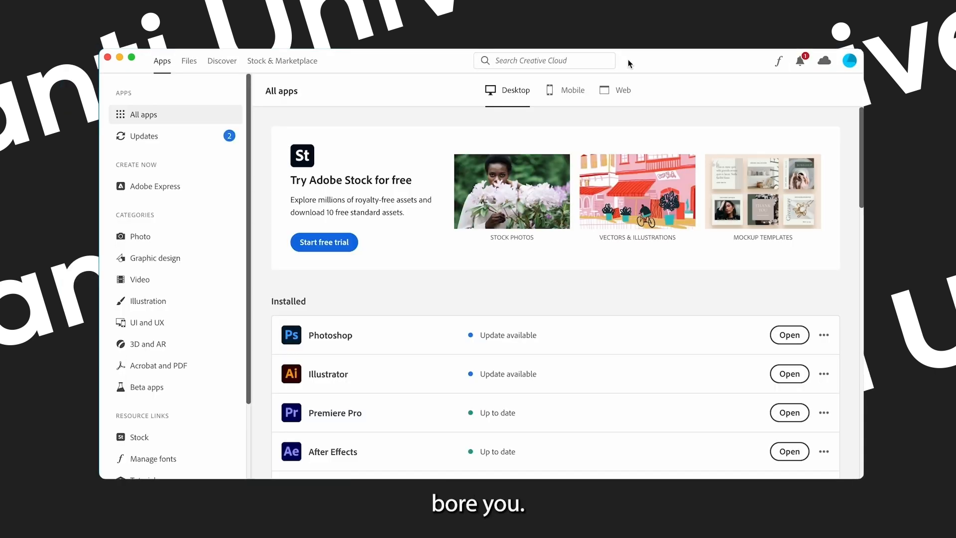
pyautogui.moveTo(451, 280)
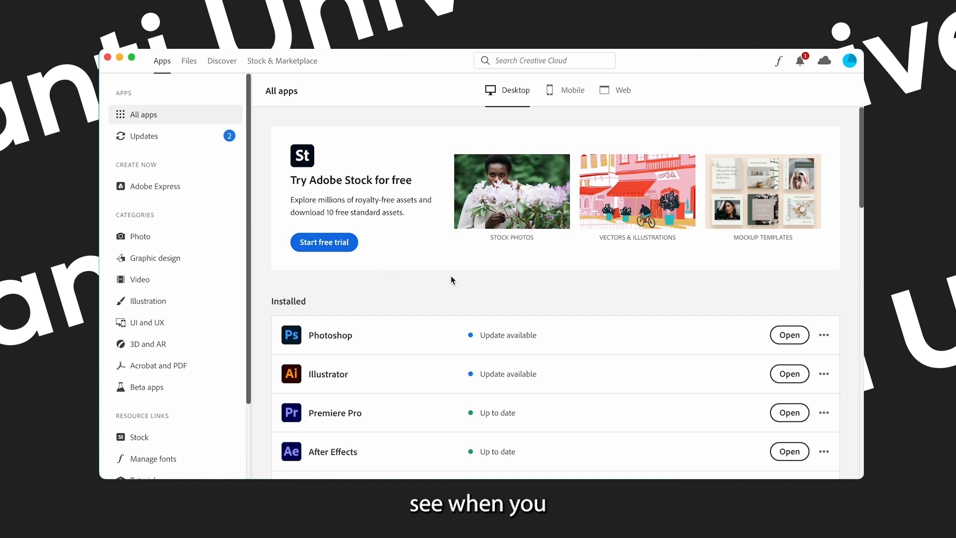
# Scroll All apps through Installed and Available in your plan
pyautogui.scroll(-3)
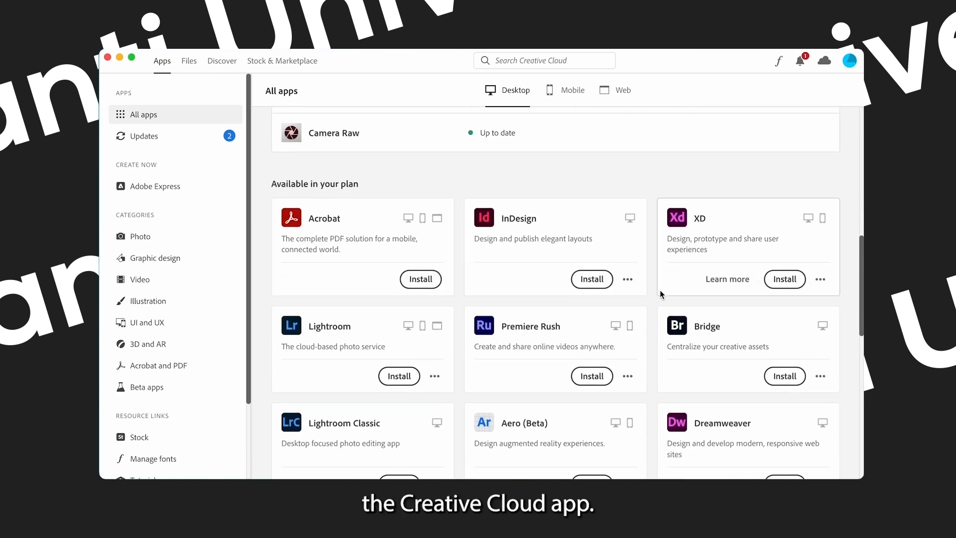
pyautogui.scroll(-3)
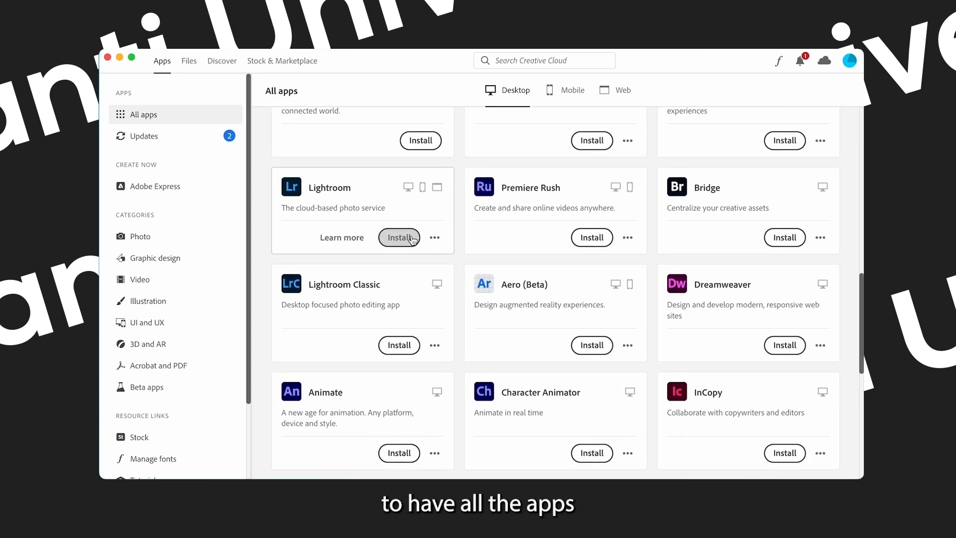
pyautogui.scroll(-3)
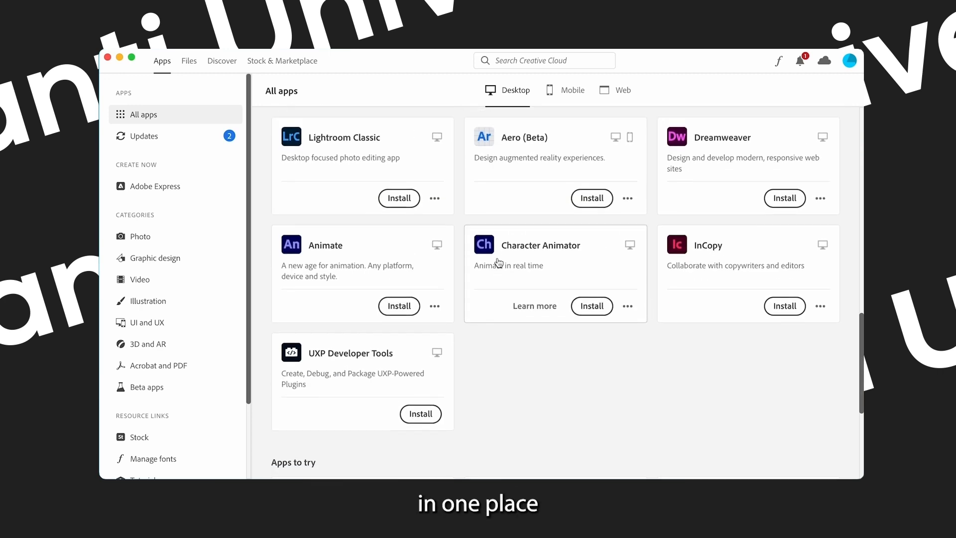
pyautogui.scroll(-3)
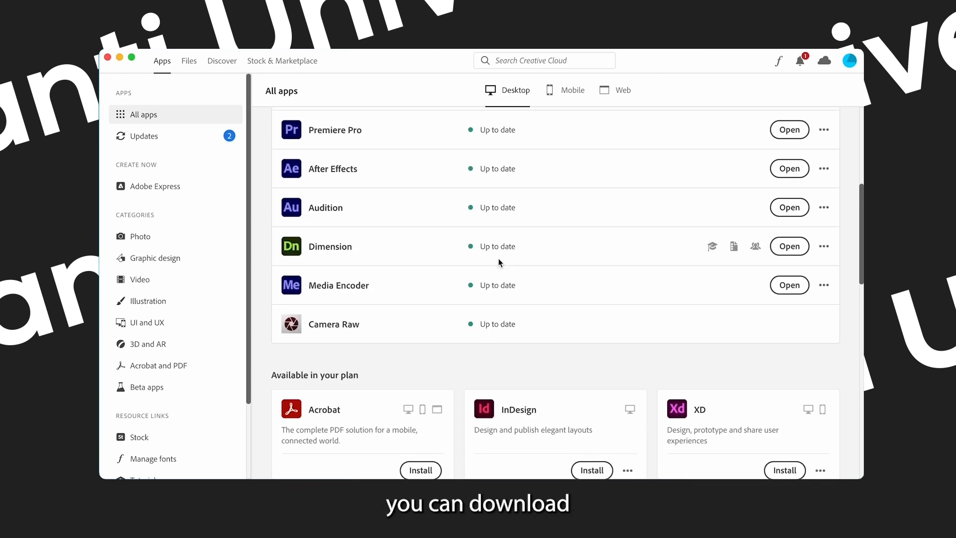
pyautogui.scroll(3)
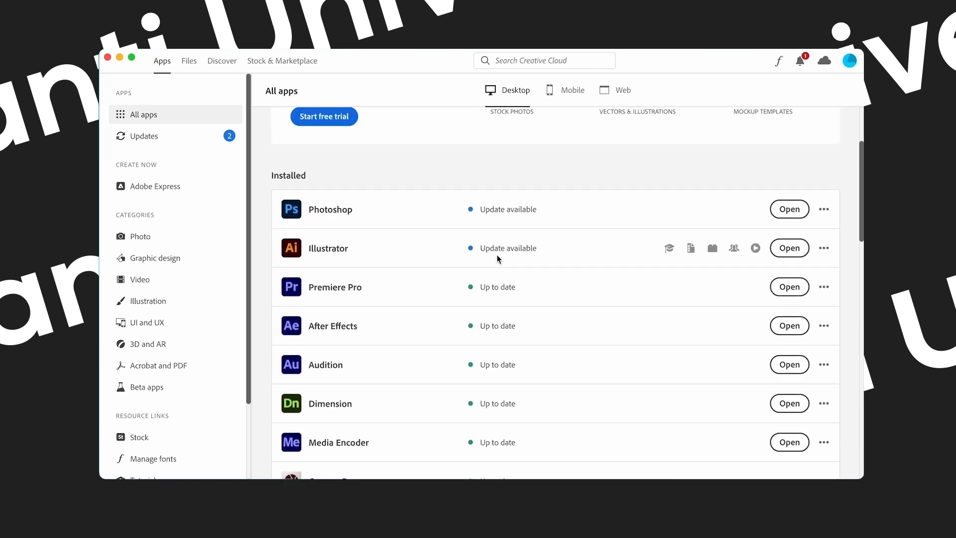
pyautogui.scroll(3)
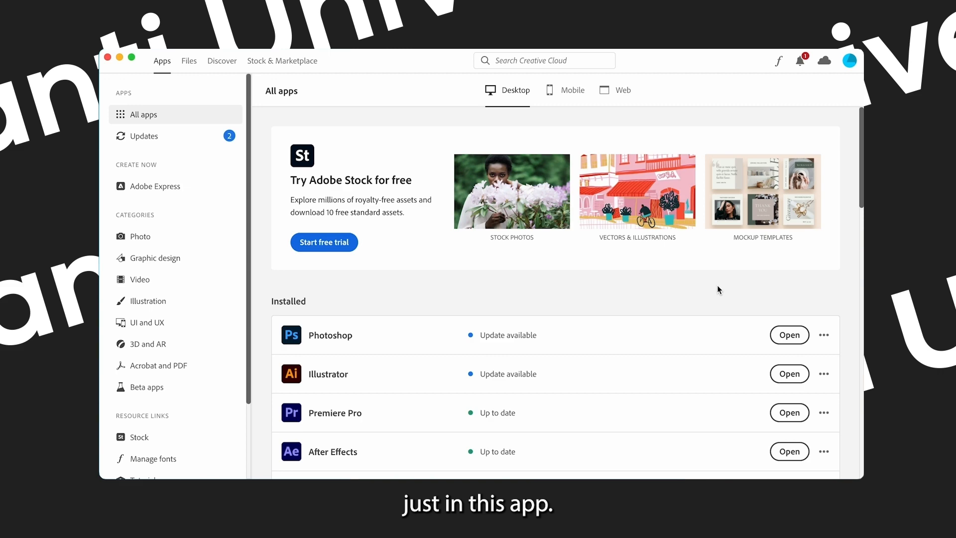
pyautogui.scroll(-3)
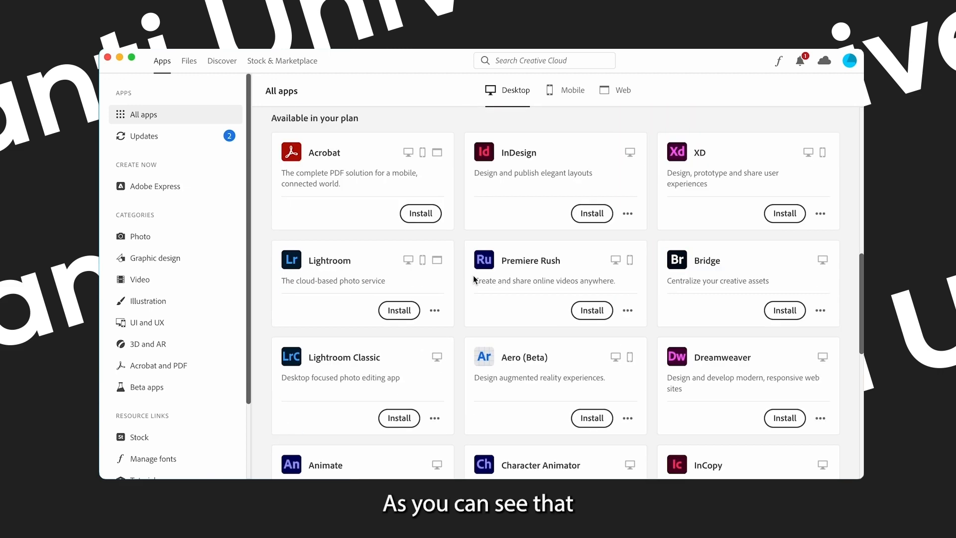
pyautogui.moveTo(641, 206)
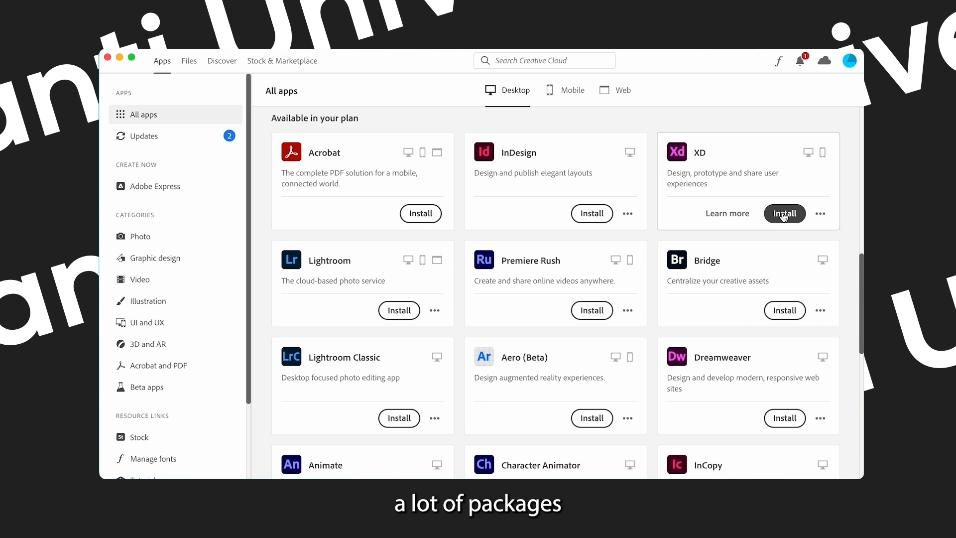
# Install XD from Available in your plan and dismiss the Discover XD prompt
pyautogui.click(784, 214)
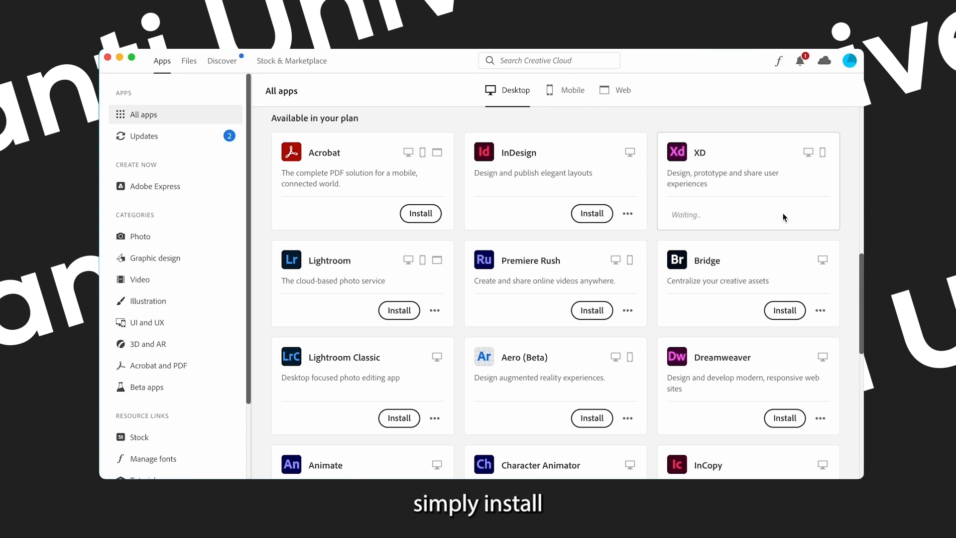
pyautogui.moveTo(752, 285)
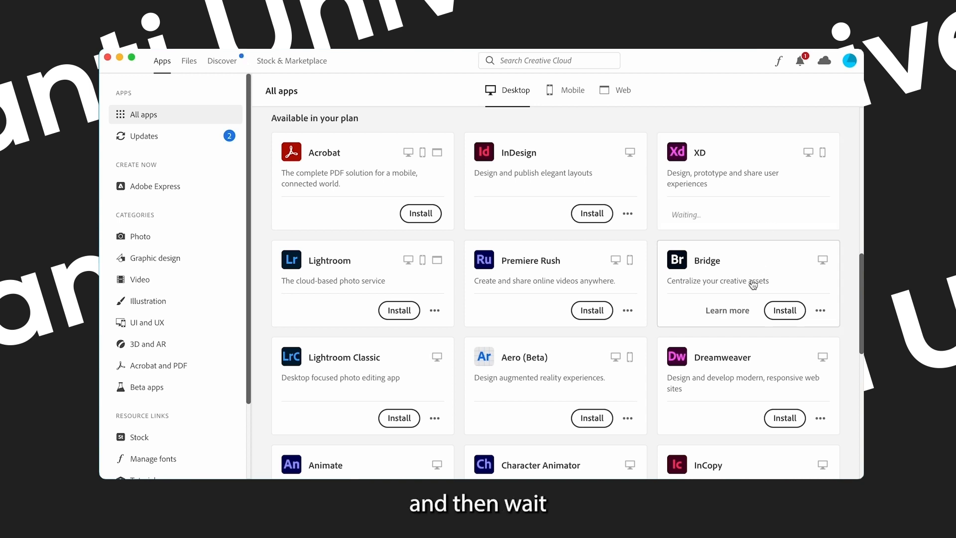
pyautogui.click(221, 61)
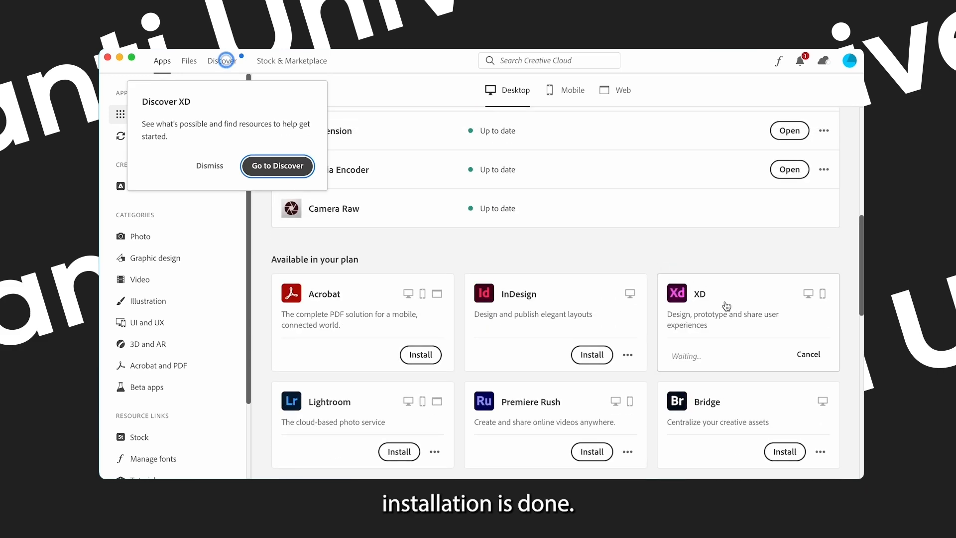
pyautogui.scroll(3)
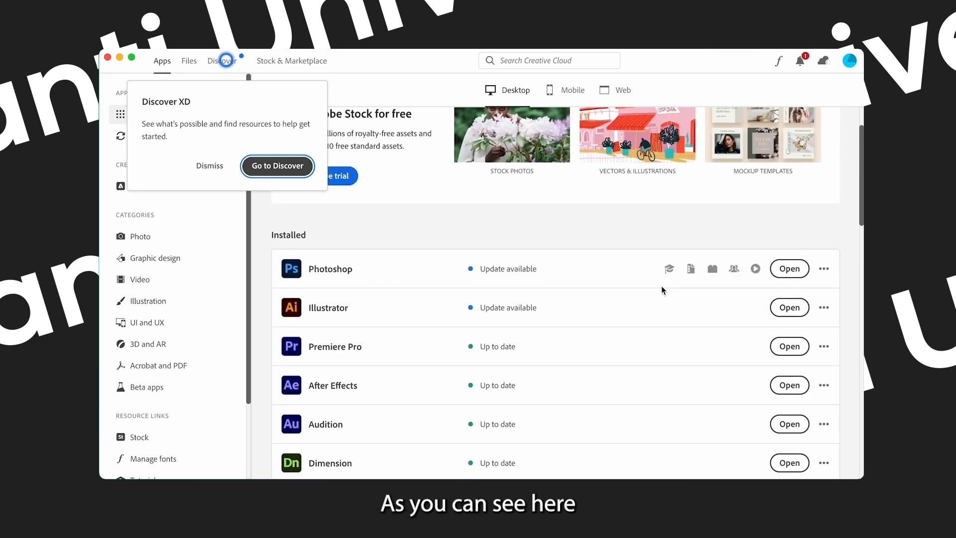
pyautogui.click(209, 165)
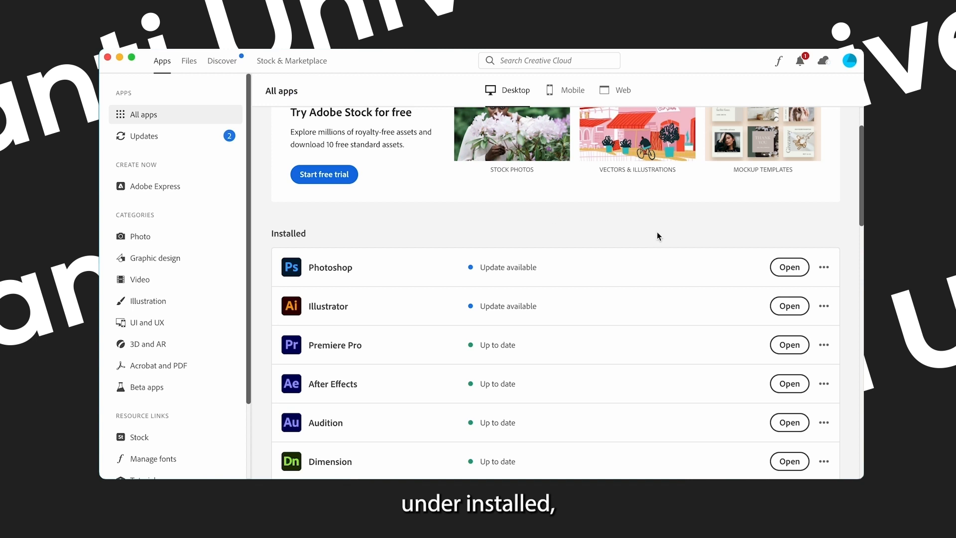
pyautogui.scroll(-3)
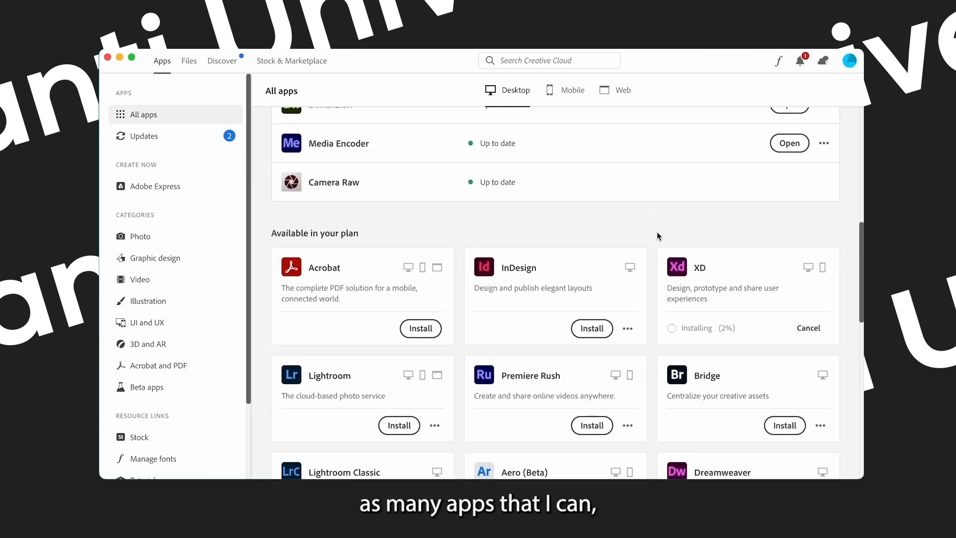
pyautogui.scroll(3)
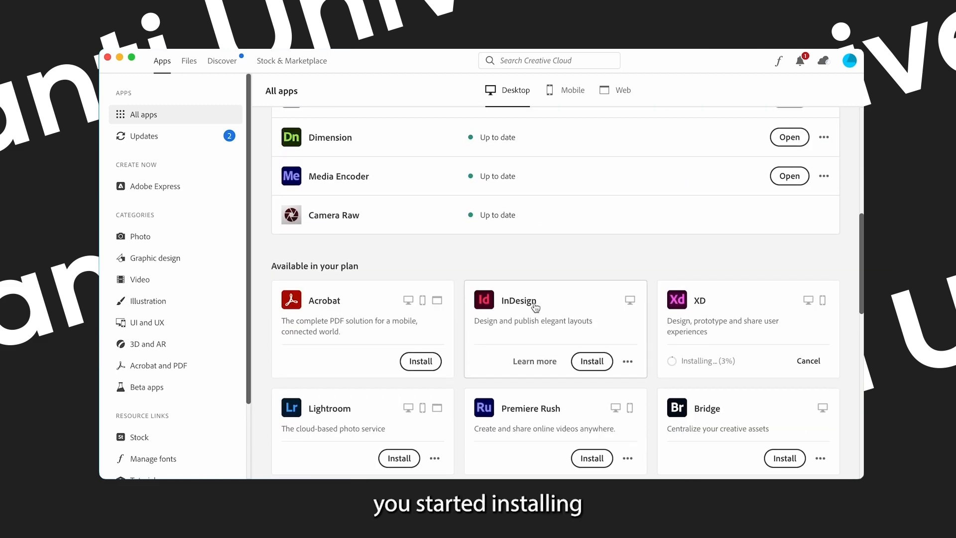
pyautogui.scroll(-3)
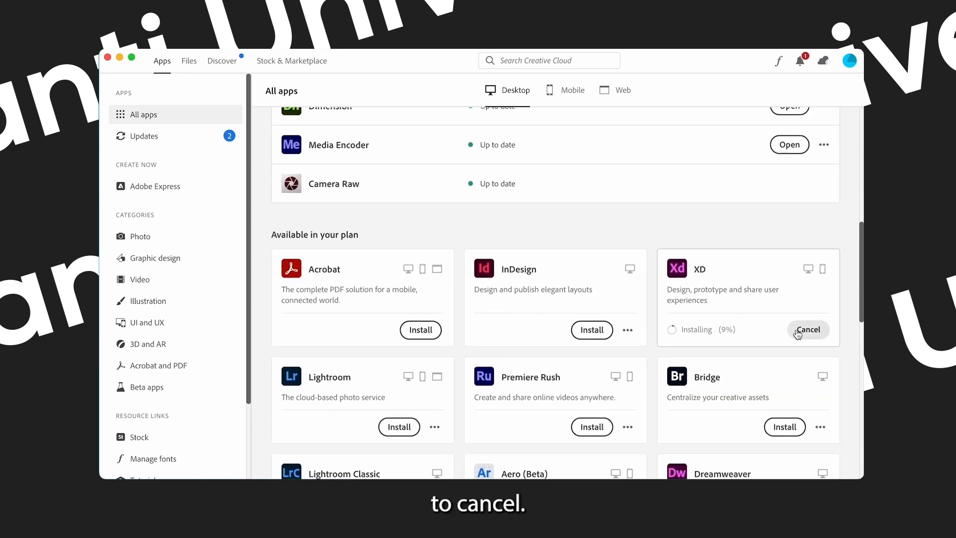
# Cancel the XD install, choosing 'I changed my mind' and confirming Yes, cancel
pyautogui.click(807, 329)
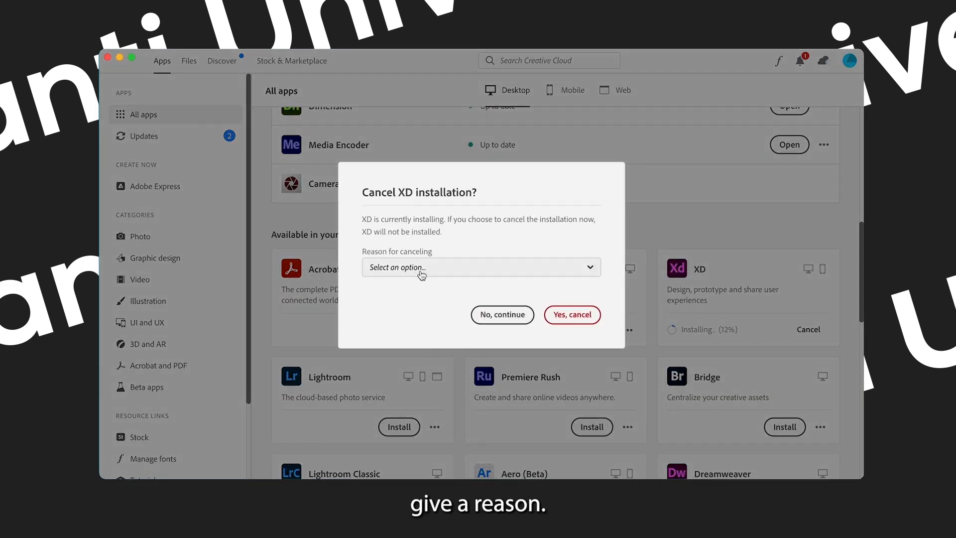
pyautogui.click(480, 267)
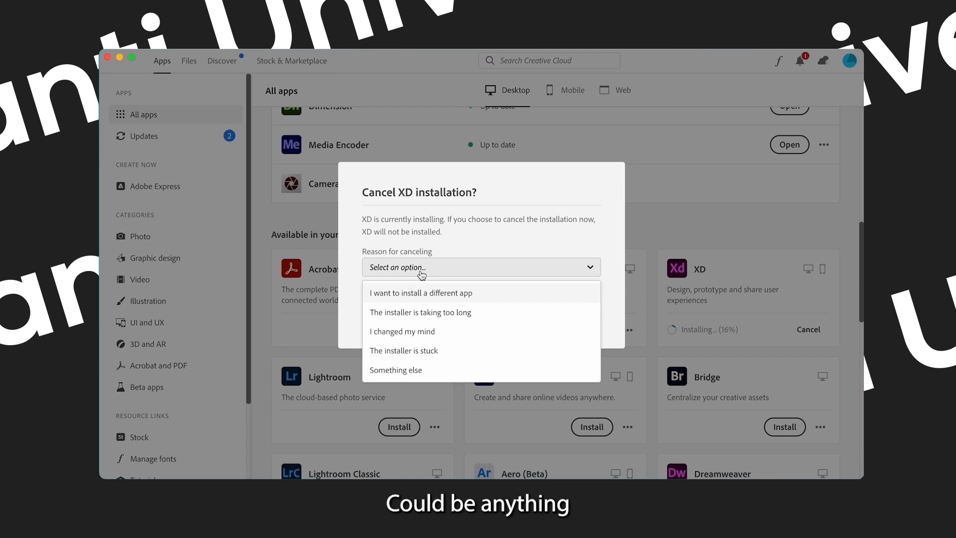
pyautogui.click(402, 331)
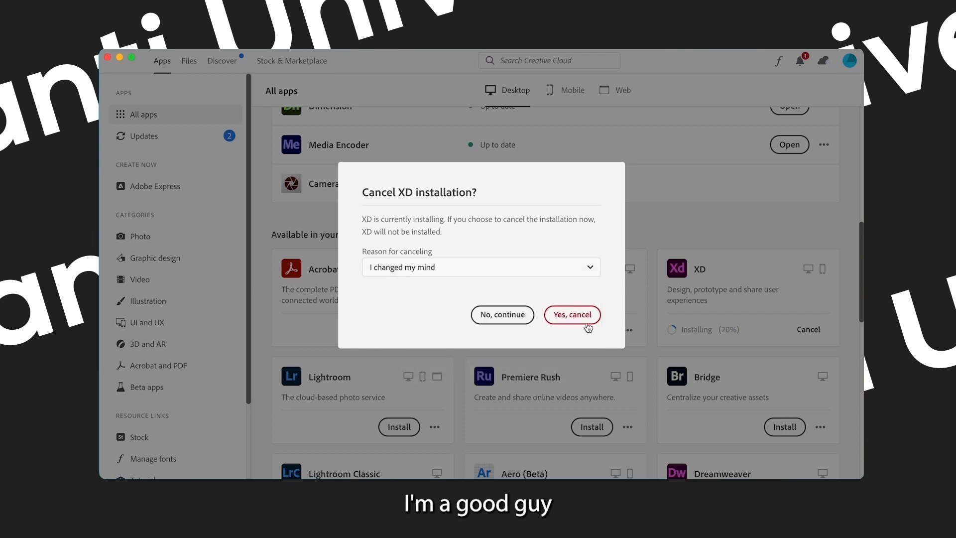
pyautogui.click(570, 314)
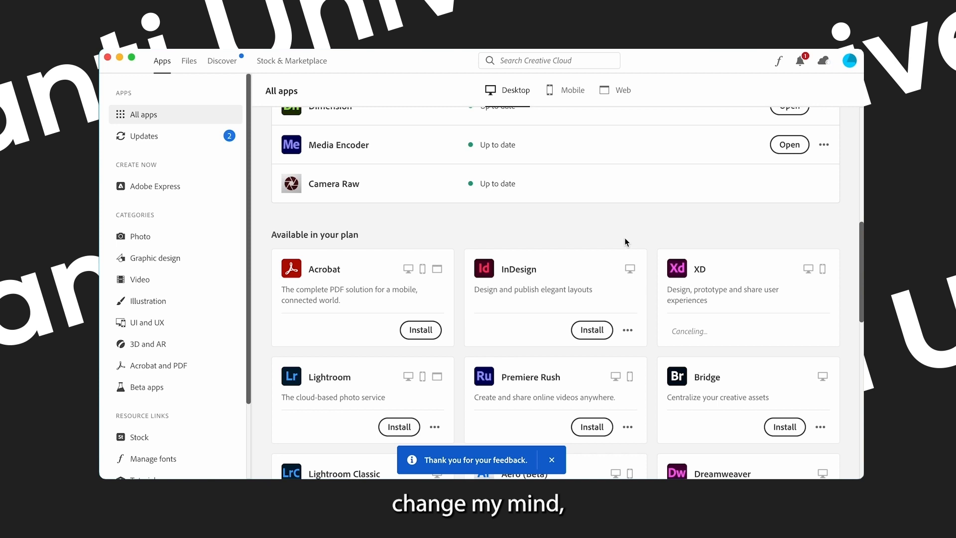
pyautogui.moveTo(620, 234)
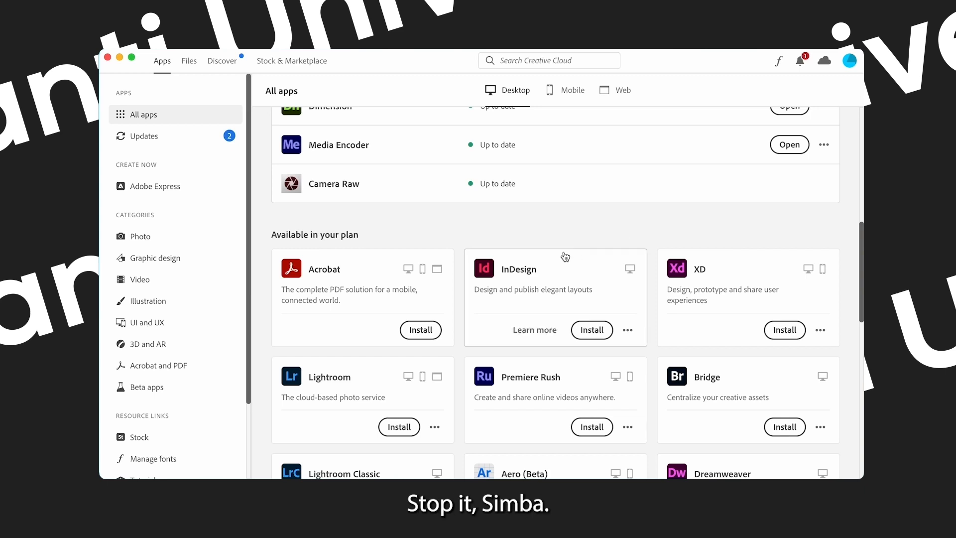
pyautogui.moveTo(349, 211)
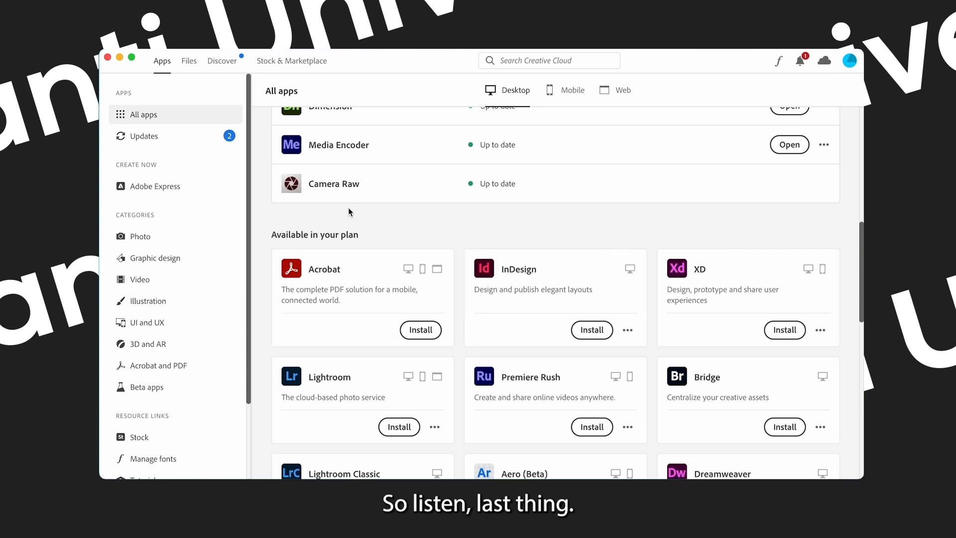
pyautogui.moveTo(182, 139)
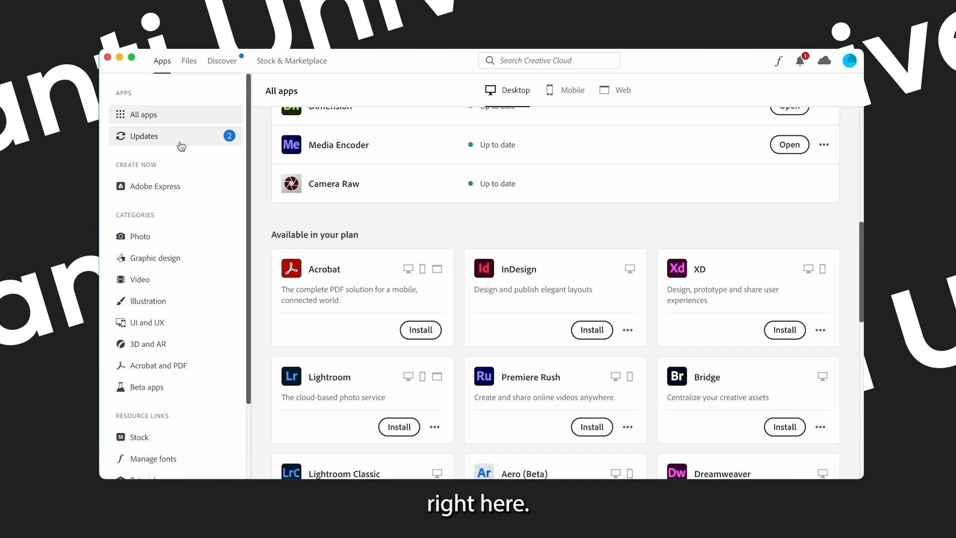
pyautogui.moveTo(656, 66)
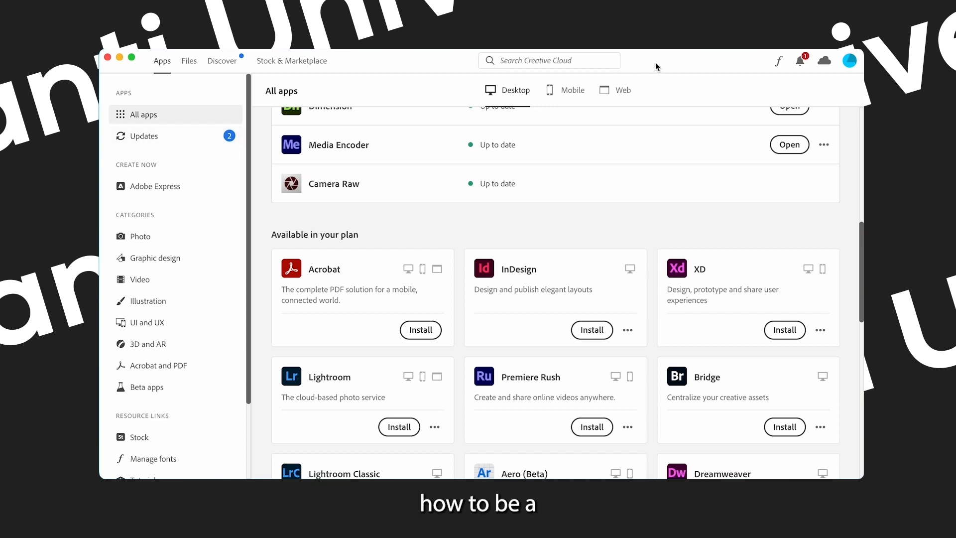